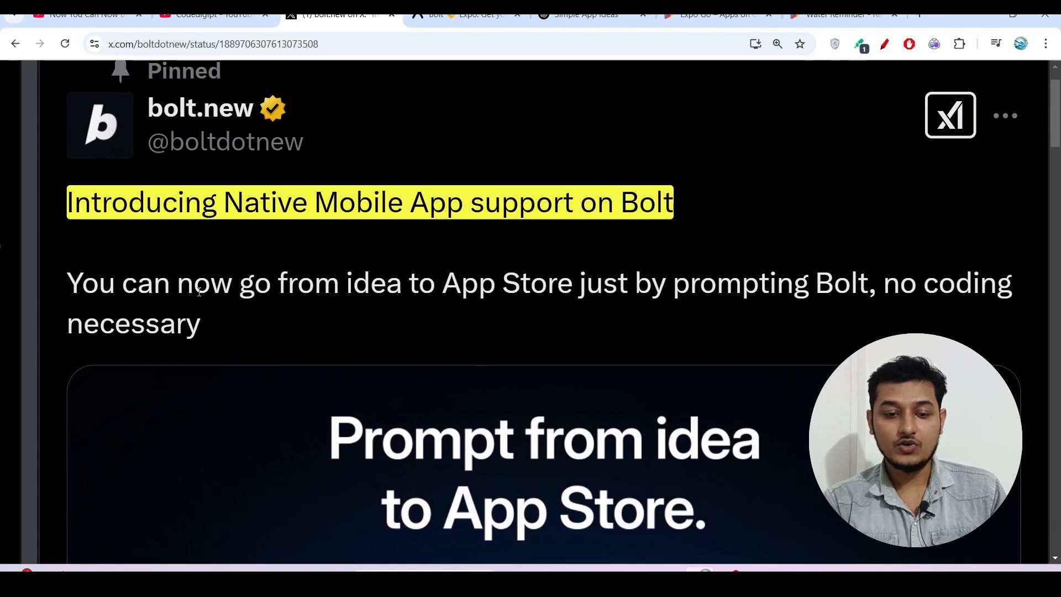
- Highlight the no-coding-necessary line and read further down the bolt.new post on X
drag(191, 283, 557, 283)
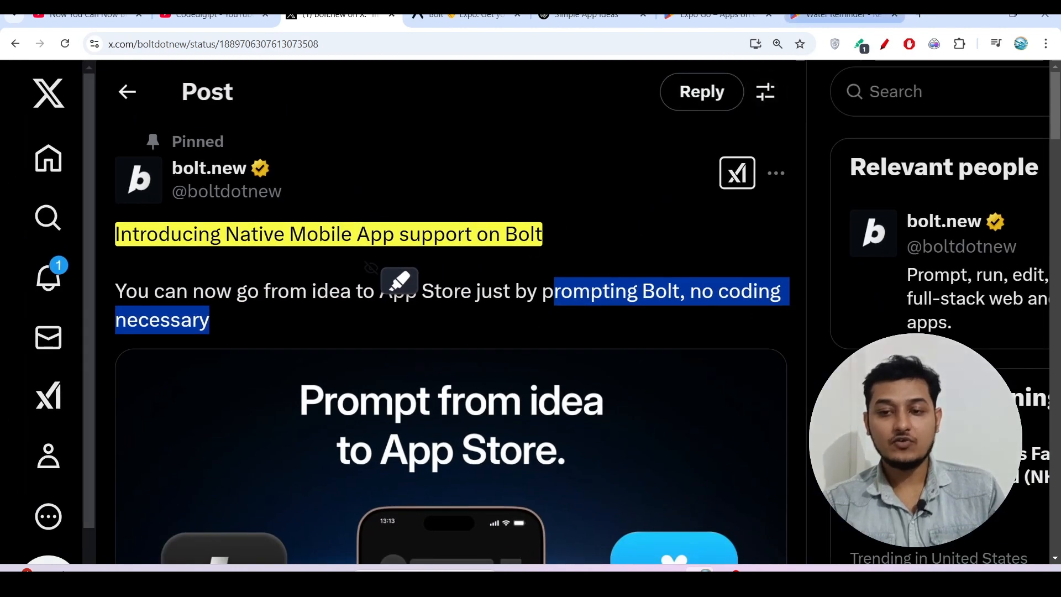
click(842, 15)
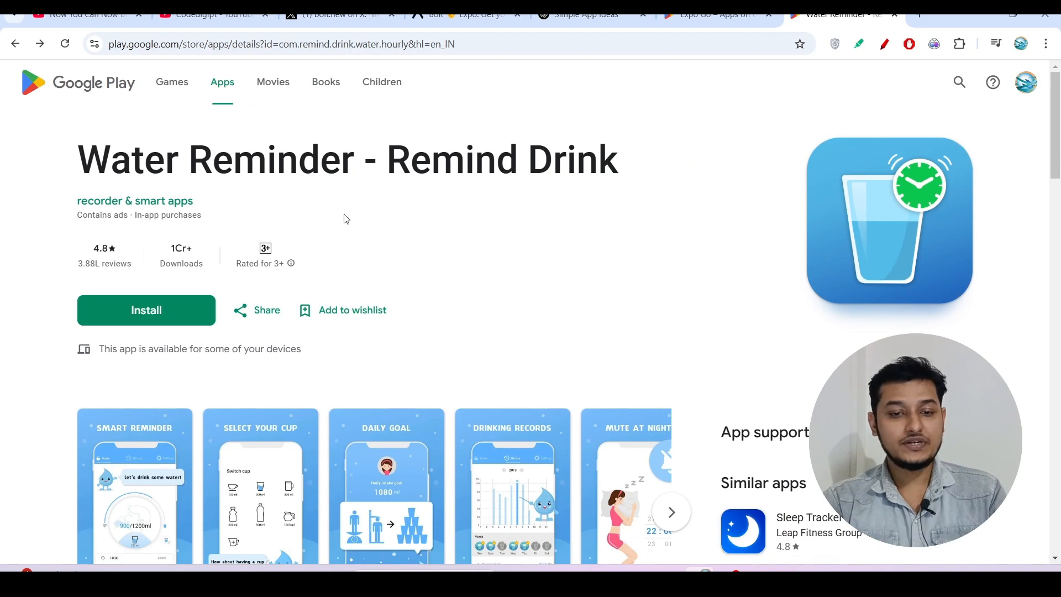
mouse_move(369, 130)
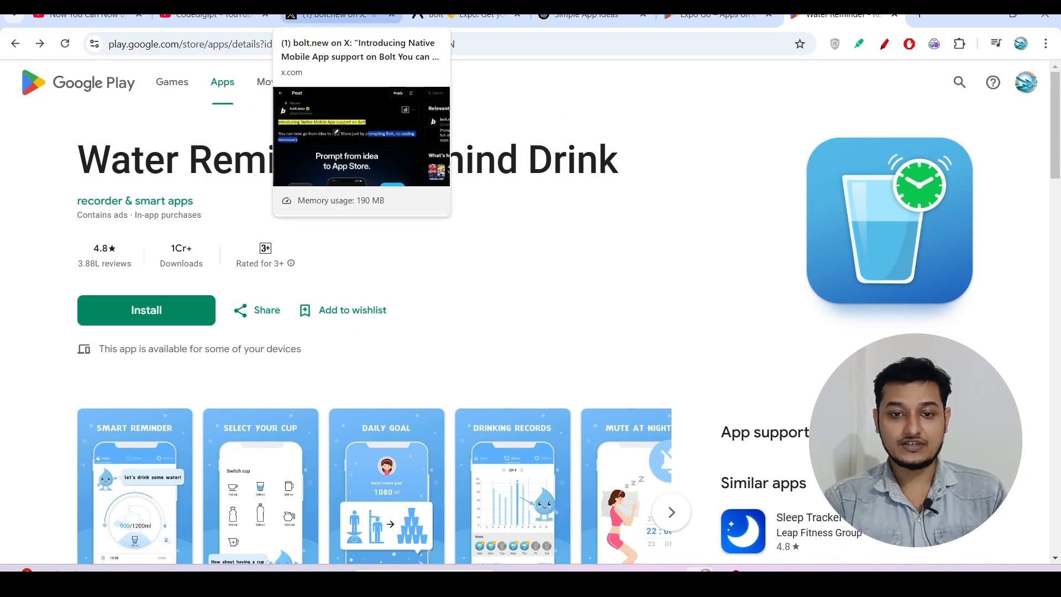
click(338, 14)
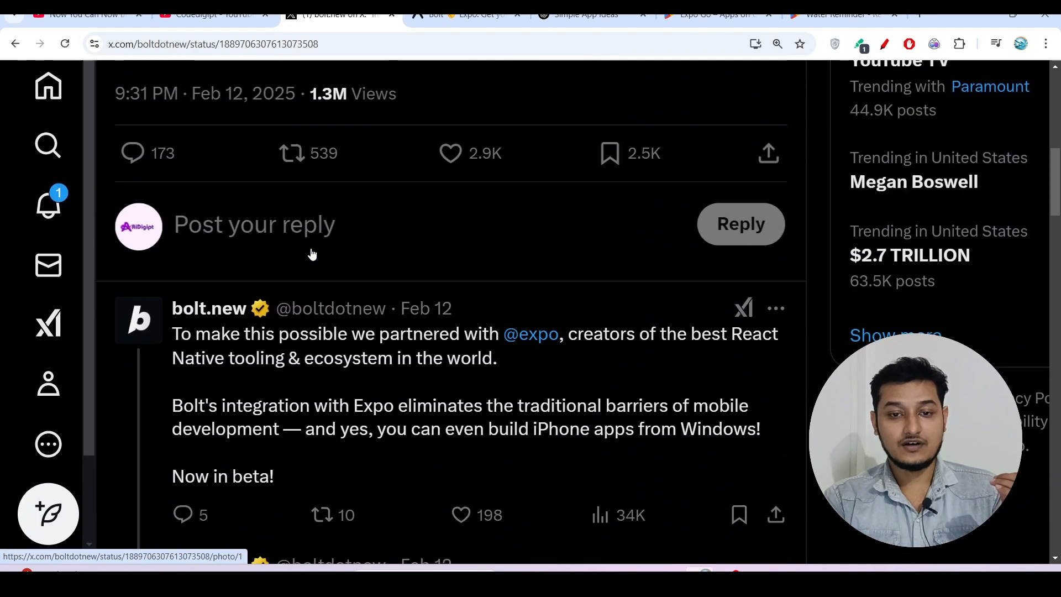
scroll(down, 3)
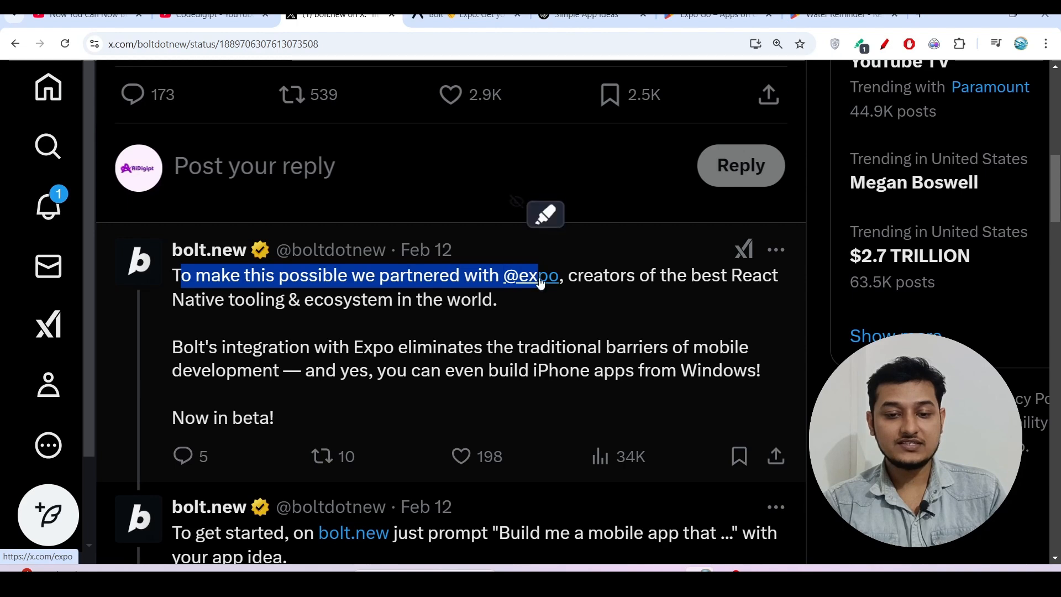
scroll(down, 3)
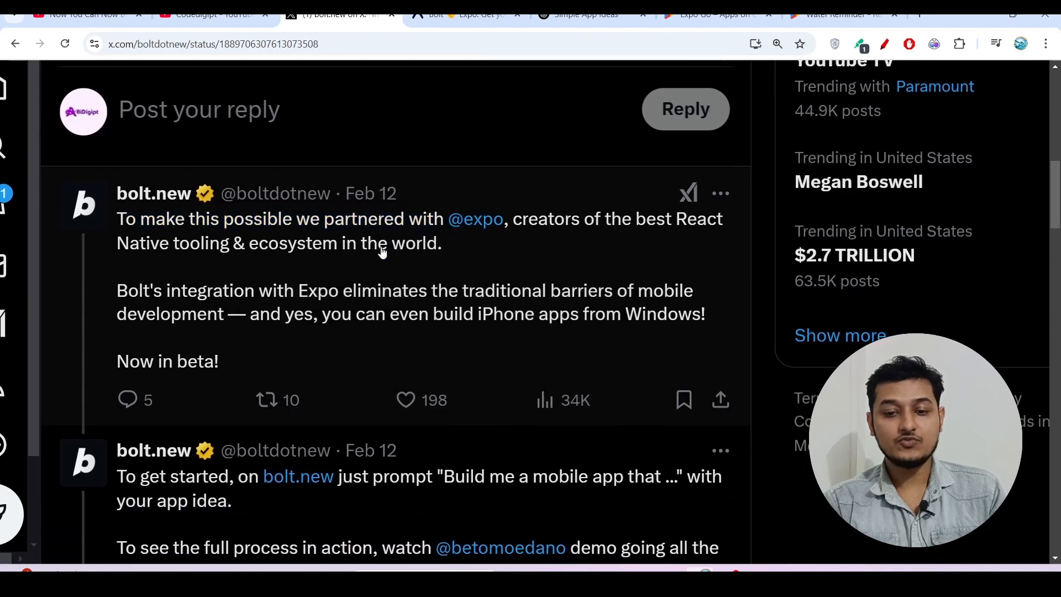
drag(116, 192, 380, 243)
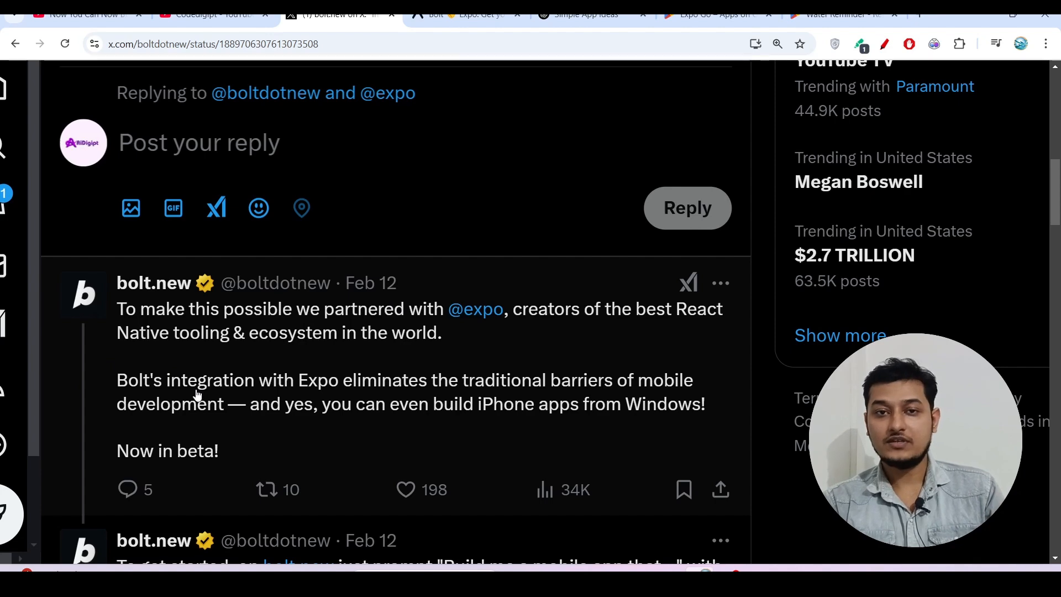
- Scroll through Expo Go's Google Play screenshots, including the QR-code scanning screen
click(714, 14)
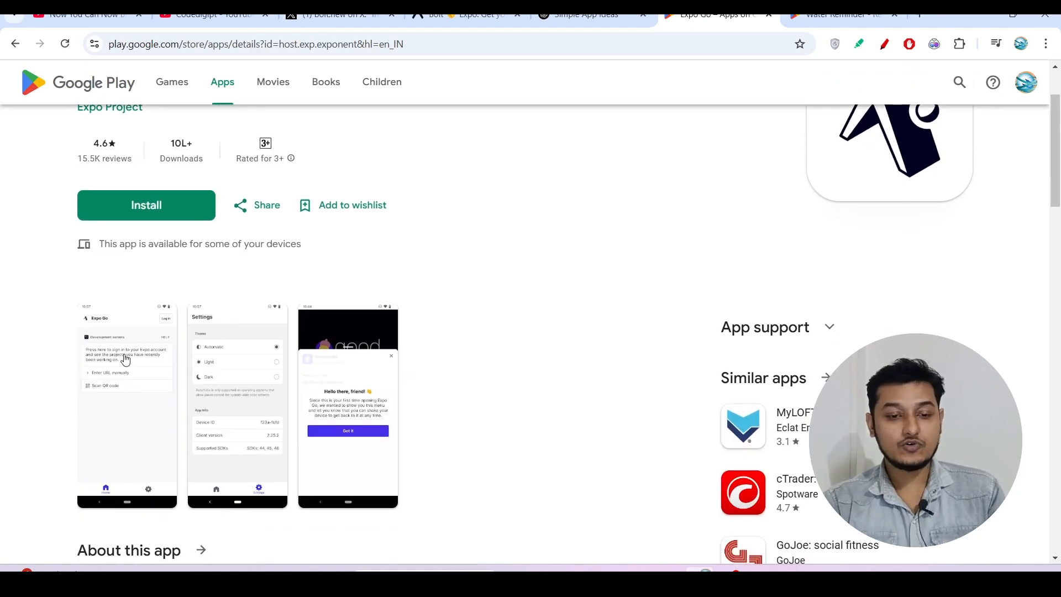
scroll(down, 3)
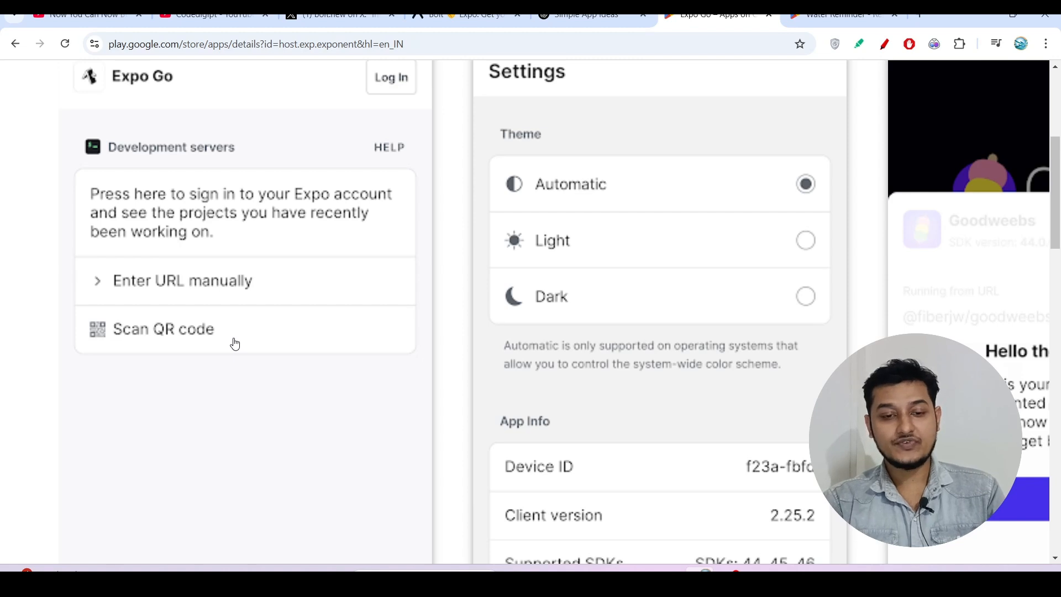
mouse_move(197, 339)
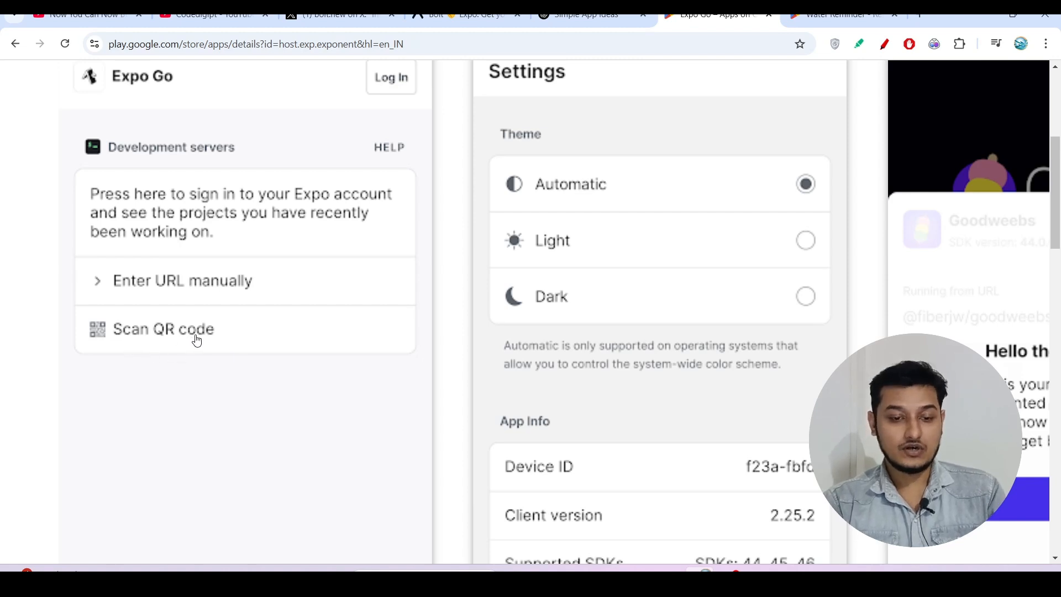
mouse_move(238, 348)
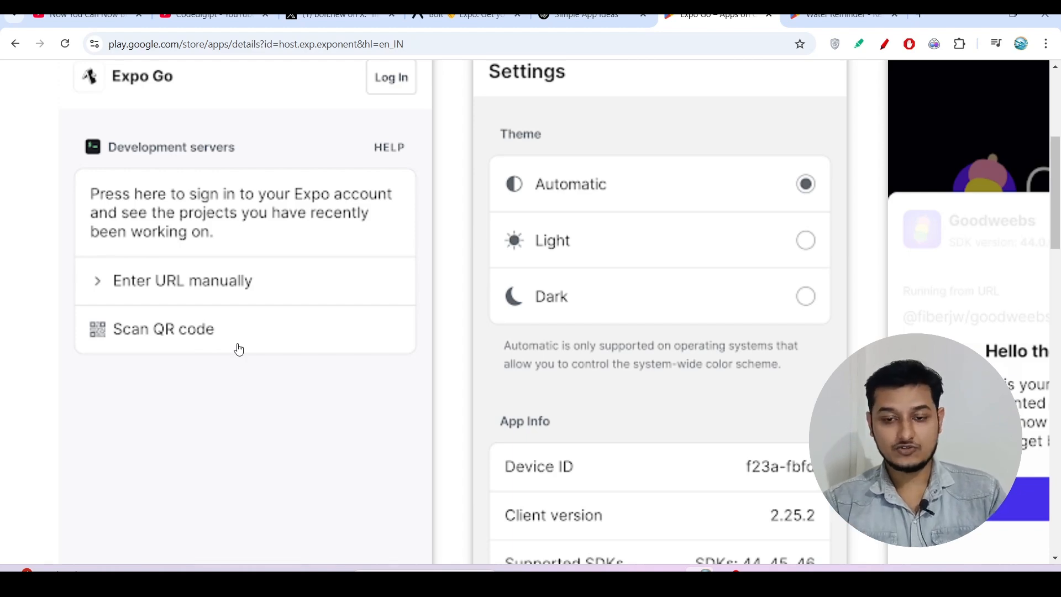
scroll(down, 3)
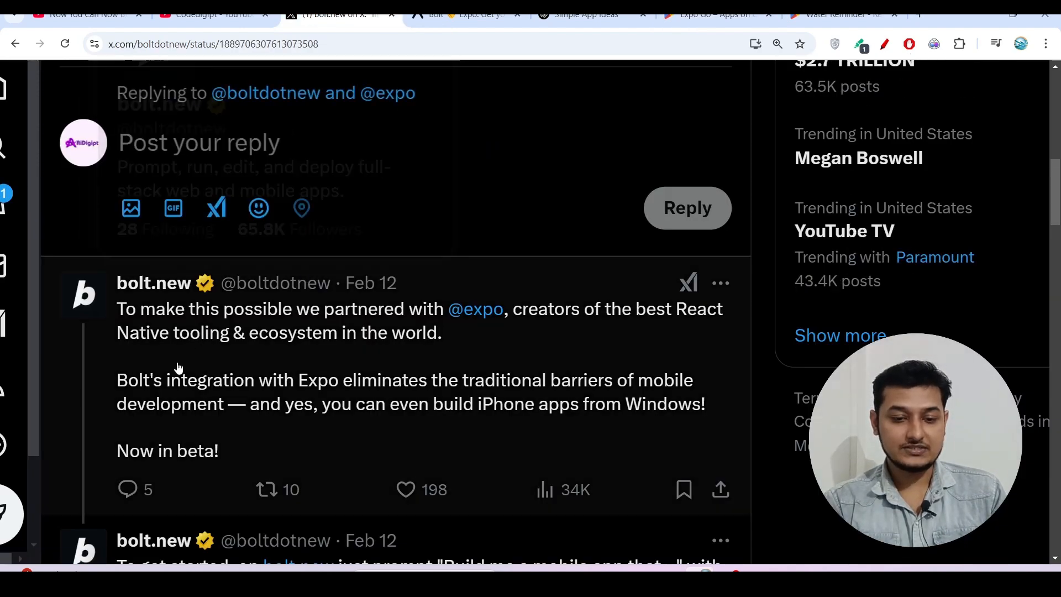
- Highlight the thread sentence about Bolt's integration with Expo and read on
scroll(down, 3)
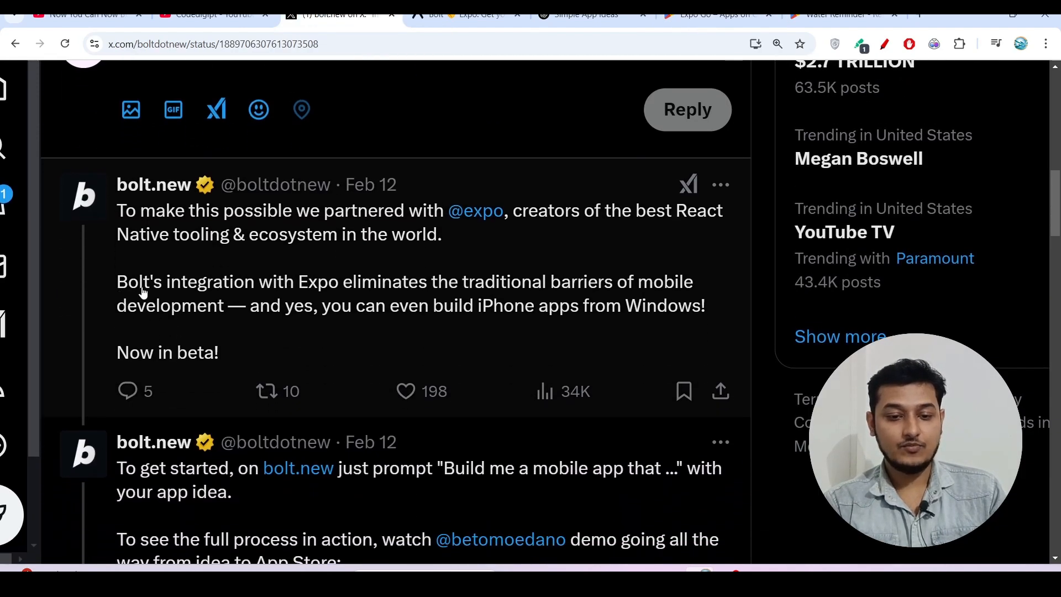
drag(116, 282, 466, 282)
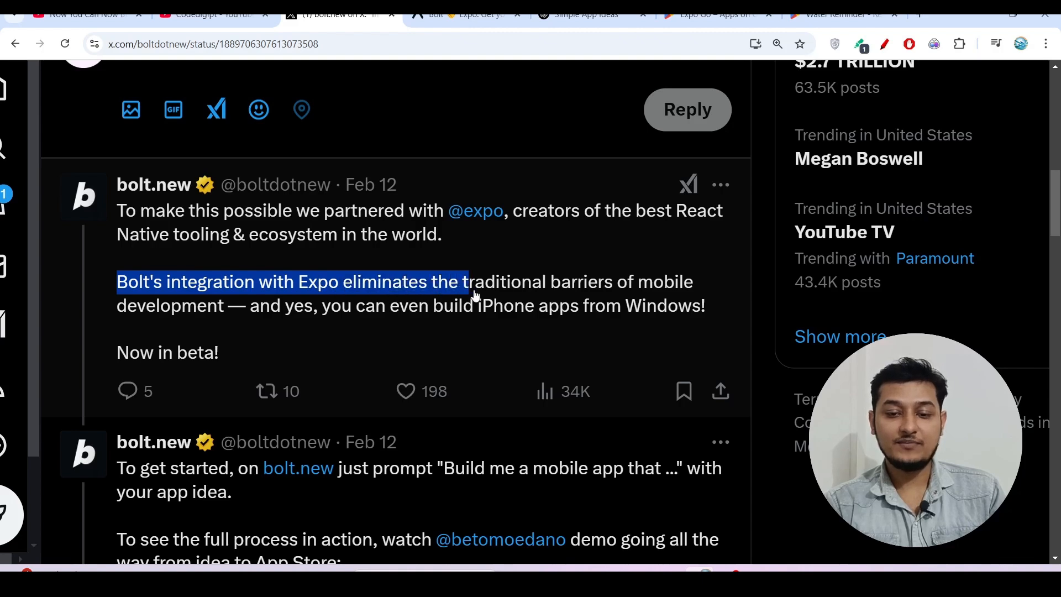
drag(474, 294, 592, 305)
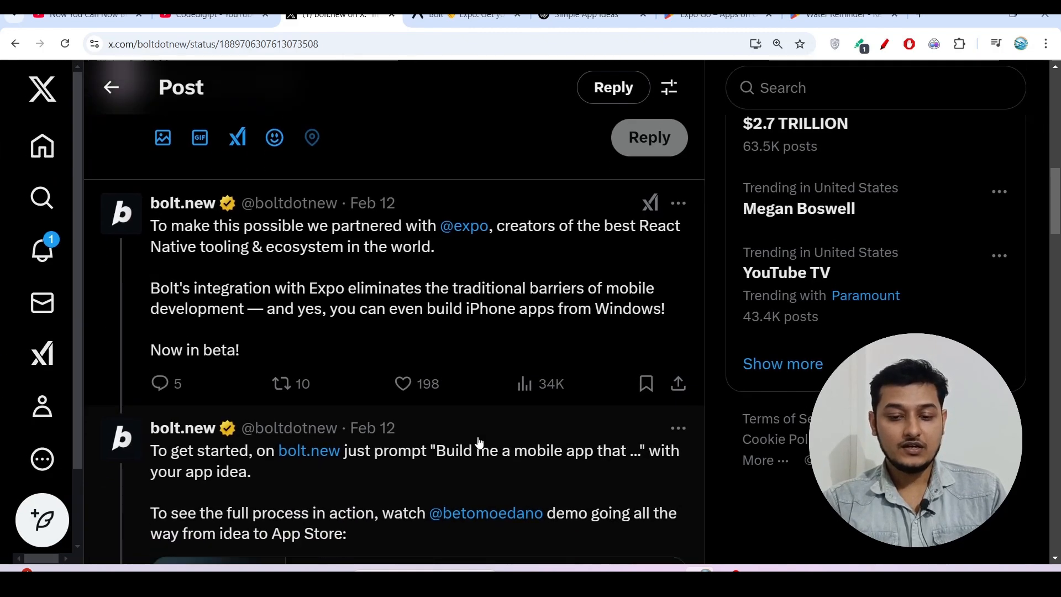
scroll(down, 3)
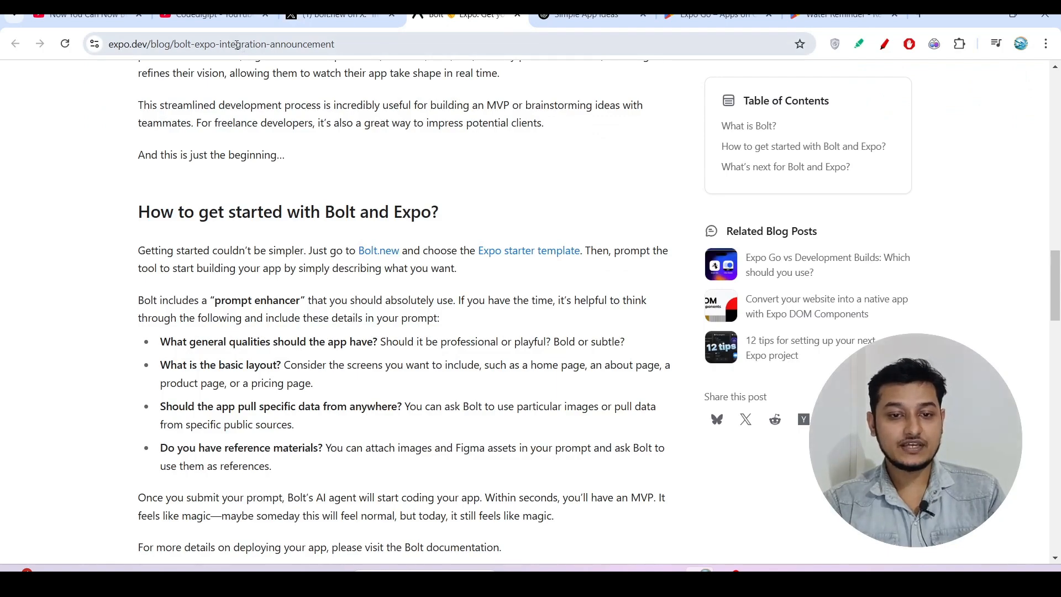
- Read down the Expo blog post and open its Expo starter template link in a new tab
scroll(up, 3)
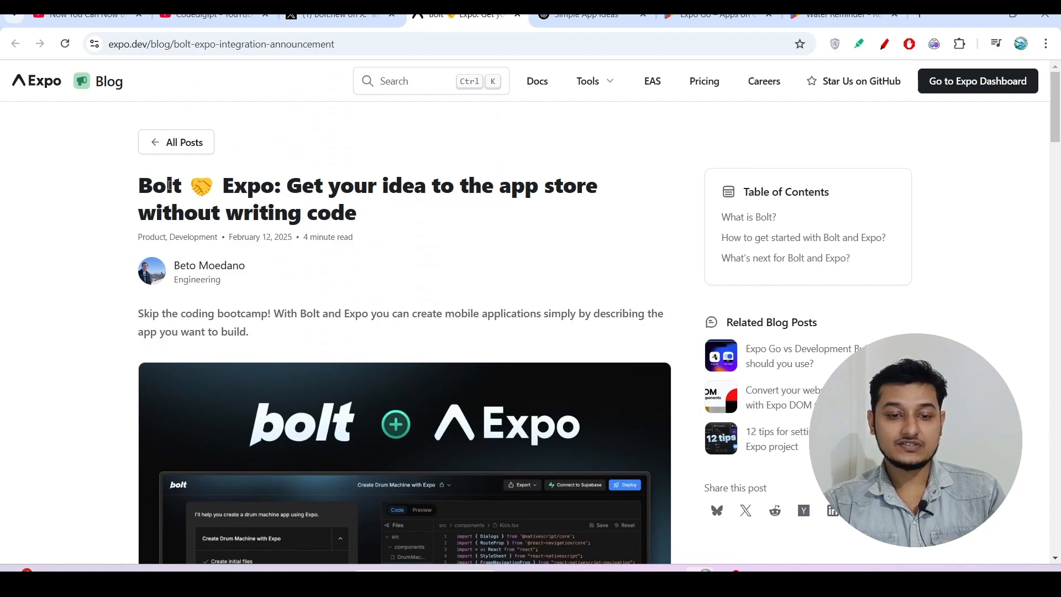
scroll(down, 3)
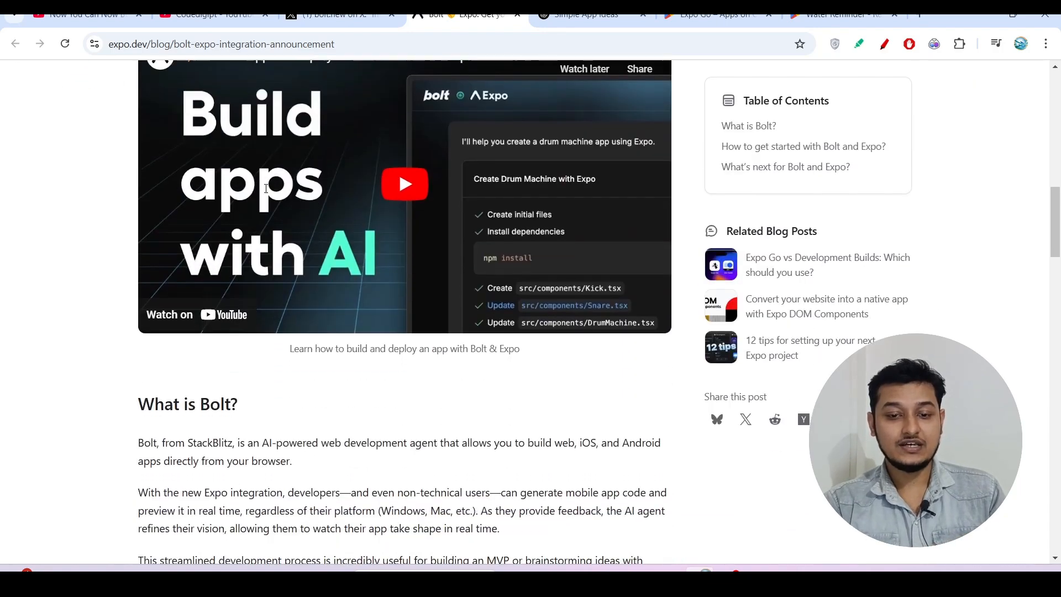
scroll(down, 3)
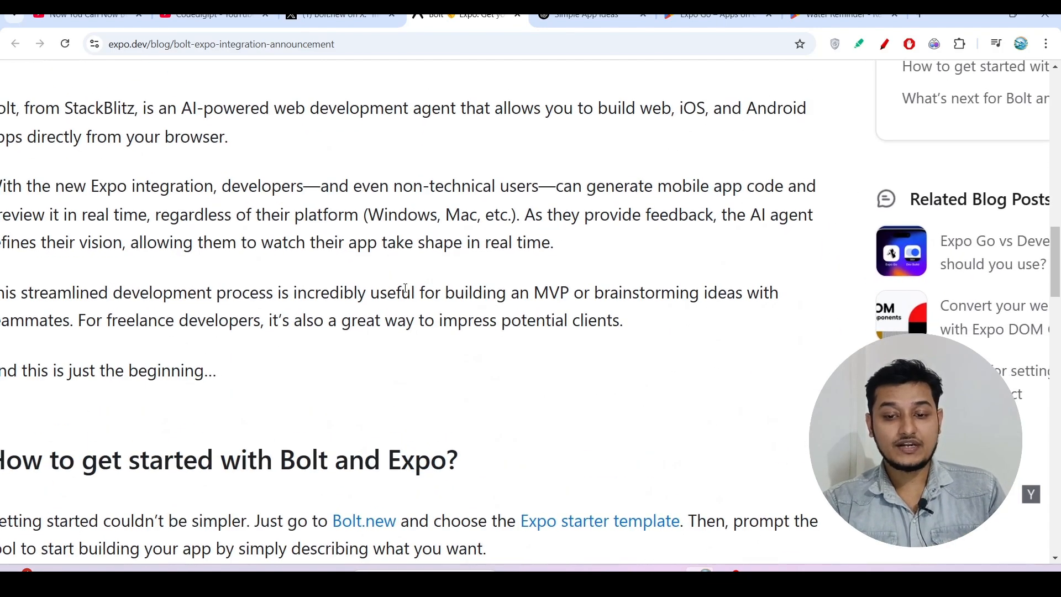
scroll(down, 3)
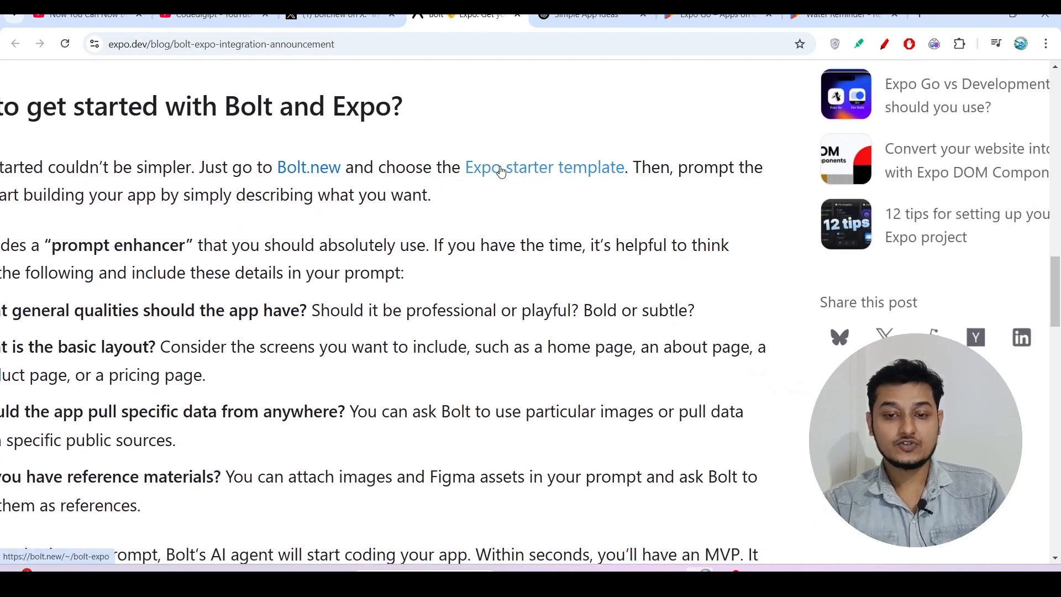
scroll(down, 3)
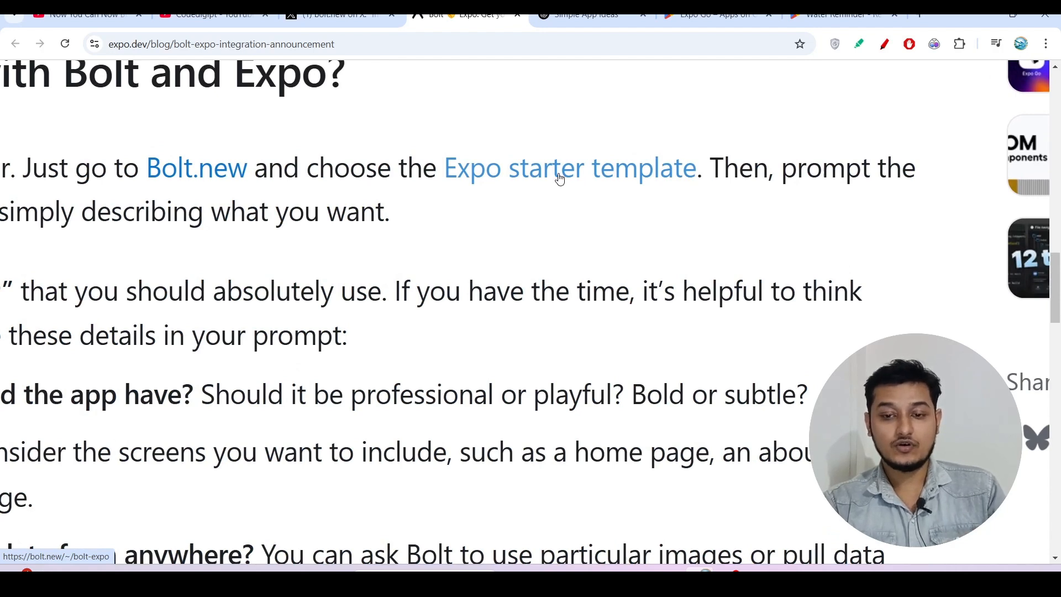
right_click(558, 176)
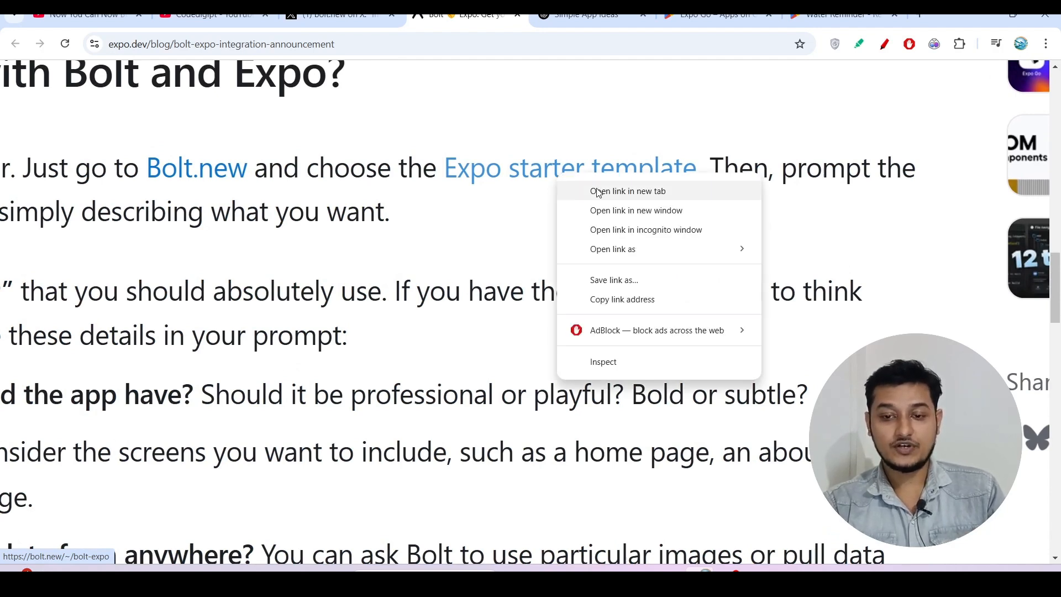
click(629, 191)
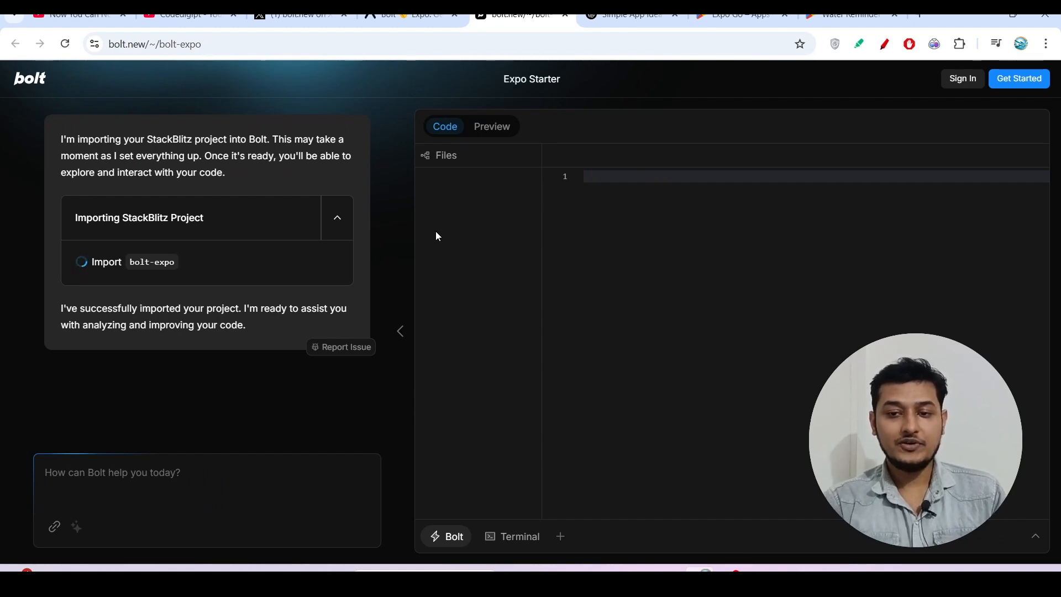
- Select the Water Reminder description, feature list and health benefits sentence on its Play Store page
click(843, 15)
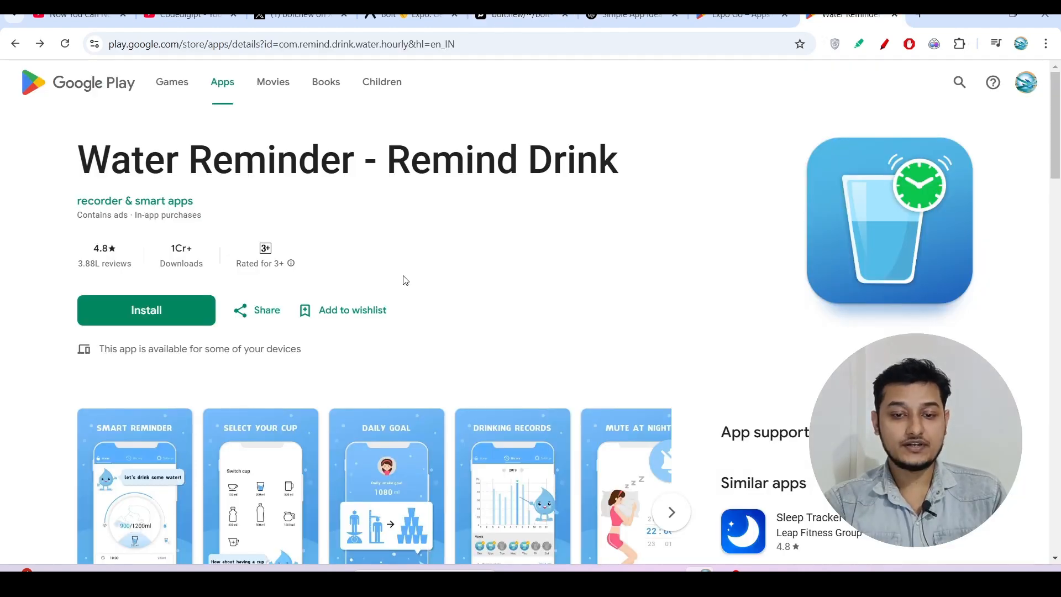
scroll(down, 3)
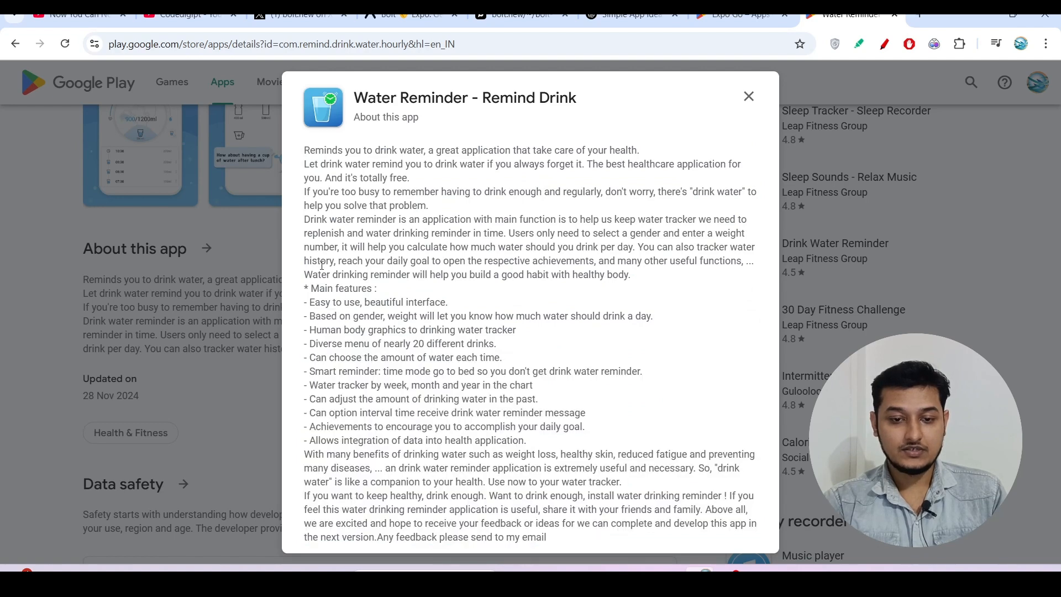
drag(304, 219, 519, 371)
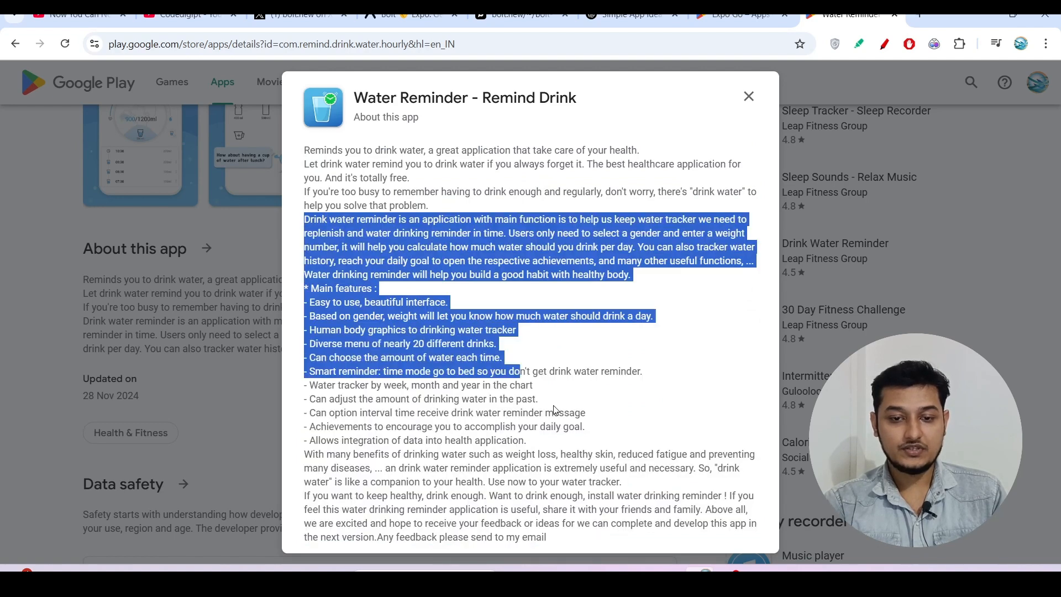
drag(500, 371, 554, 523)
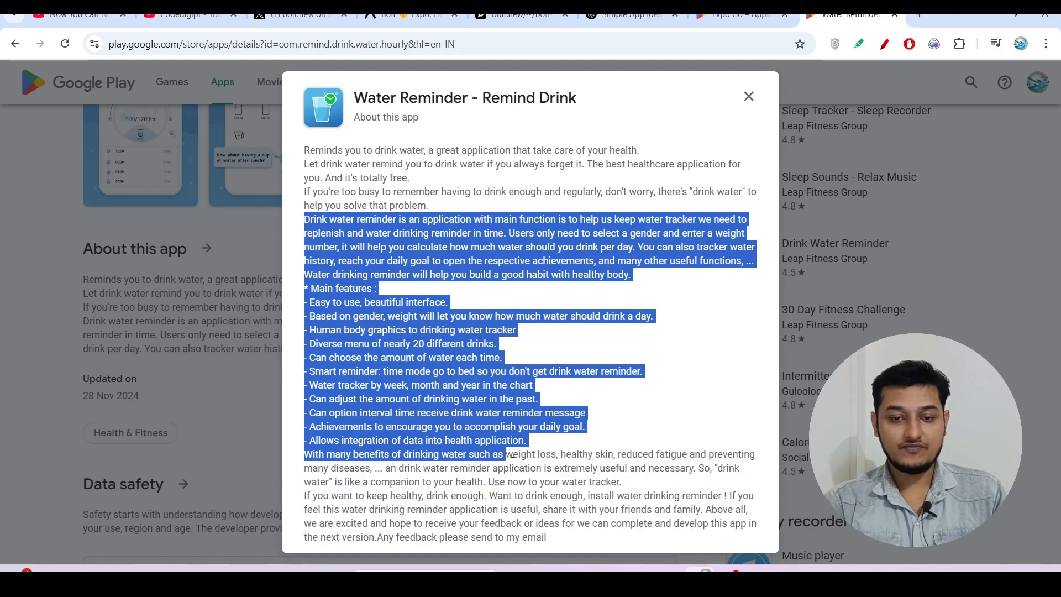
drag(504, 453, 621, 482)
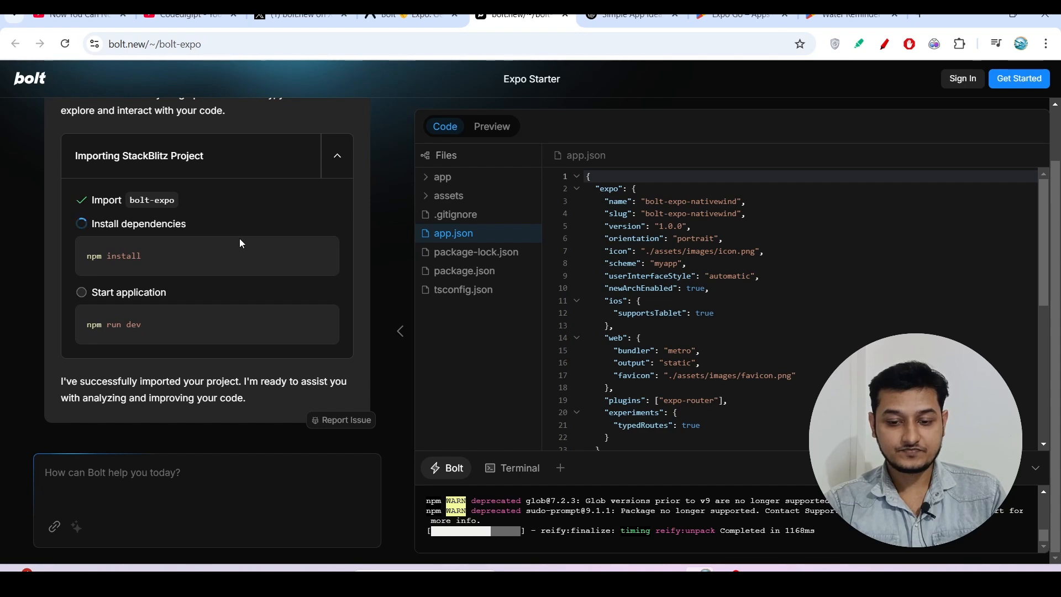
mouse_move(492, 126)
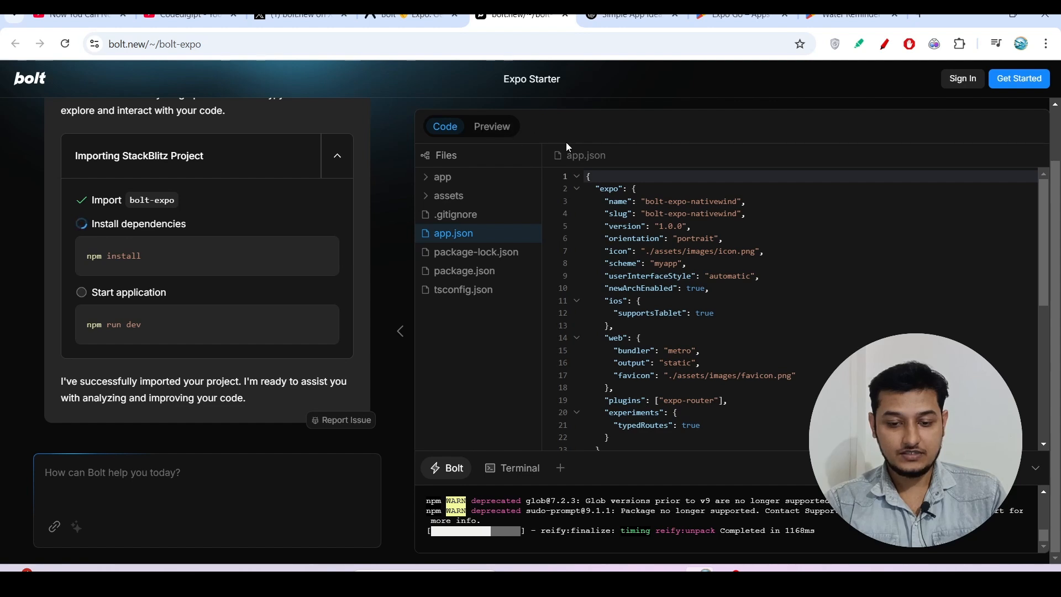
mouse_move(634, 97)
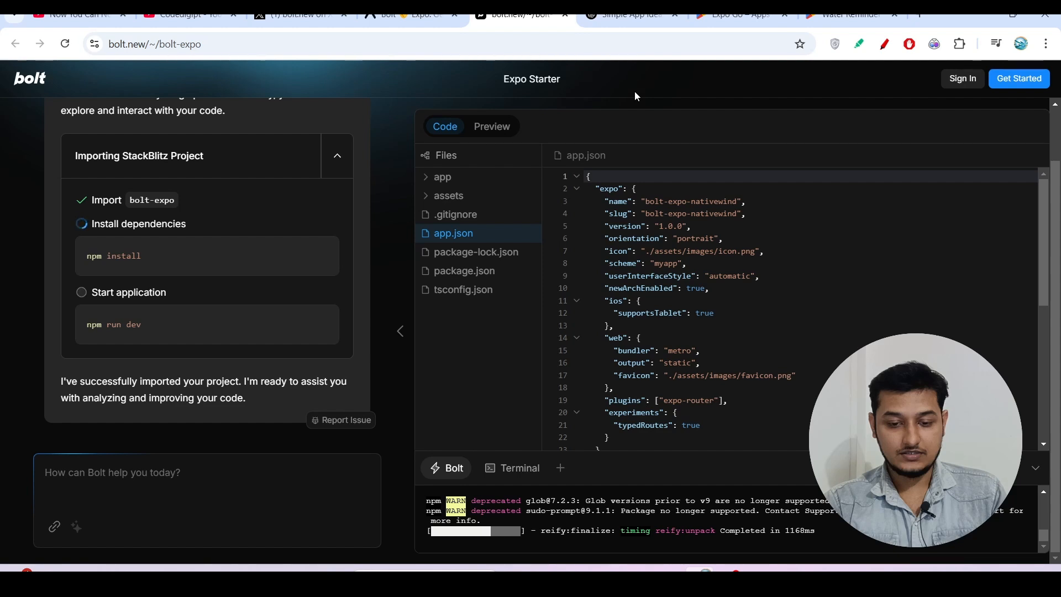
- Show the live preview of the imported Expo Starter project
click(492, 126)
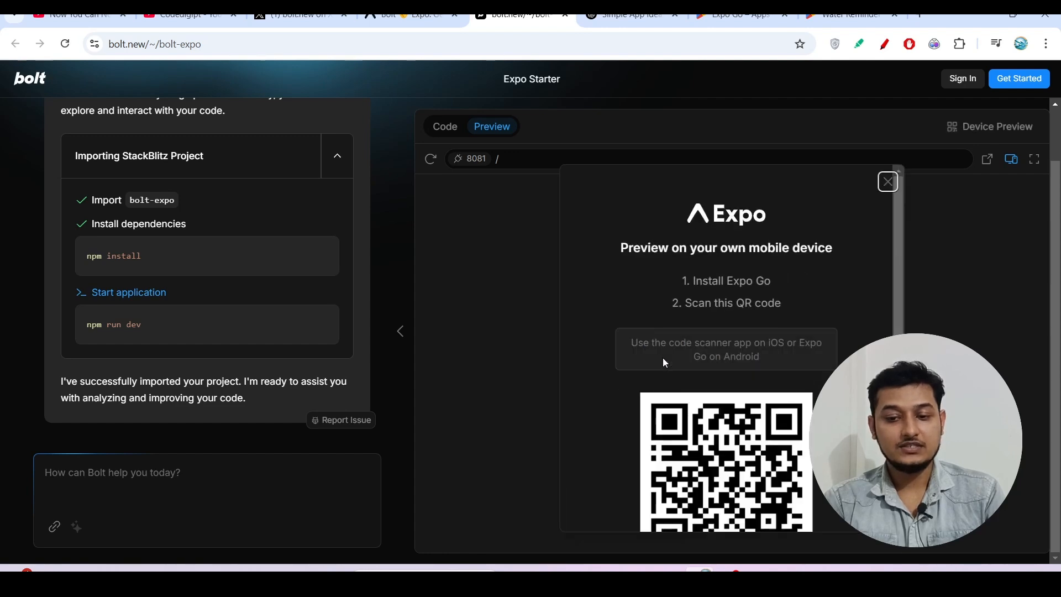
- Dismiss the 'Preview on your own mobile device' QR code prompt
scroll(down, 3)
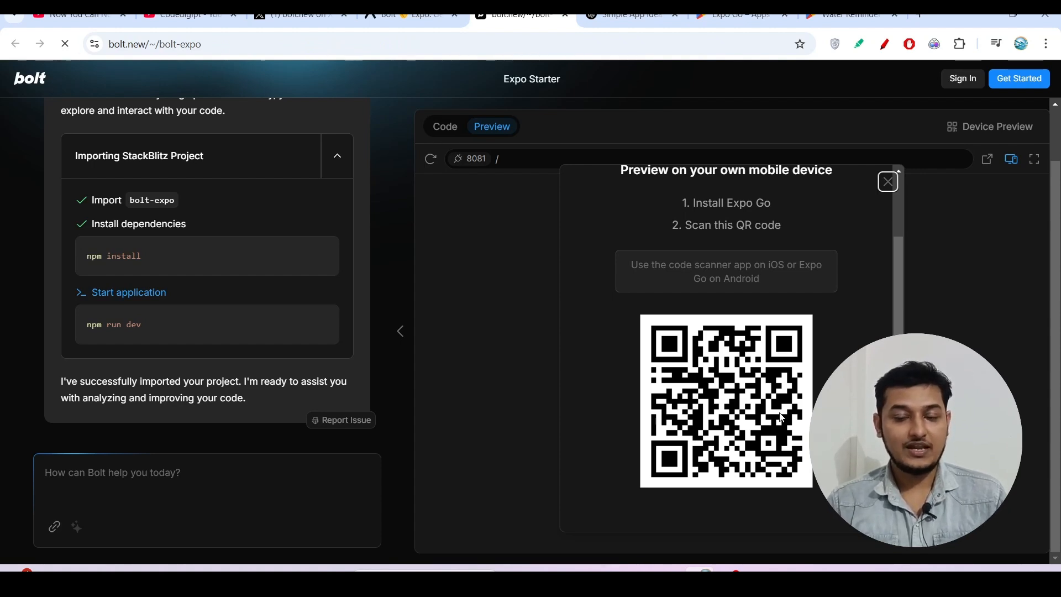
mouse_move(887, 182)
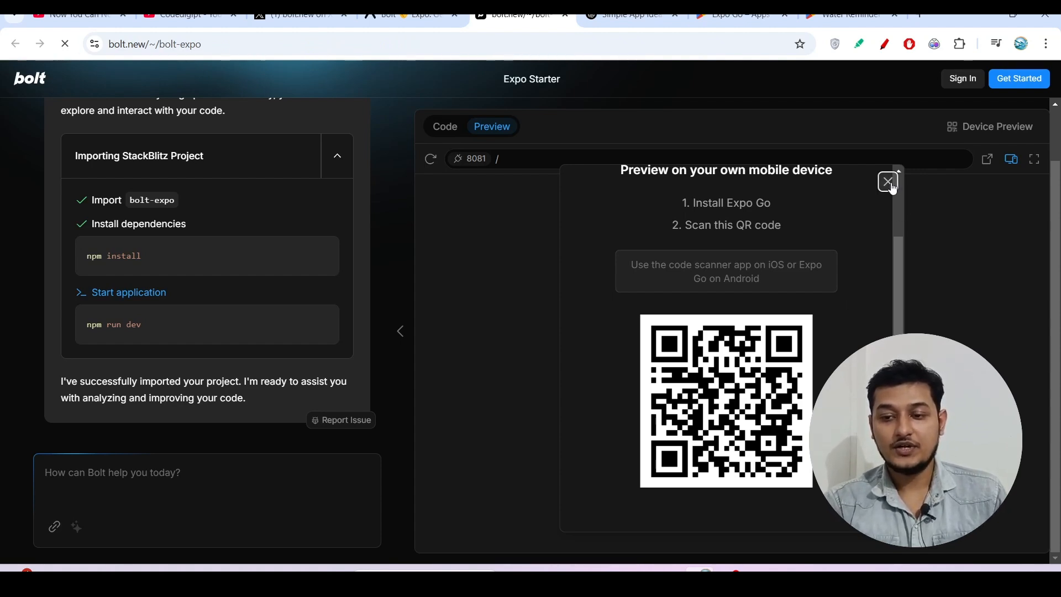
click(887, 182)
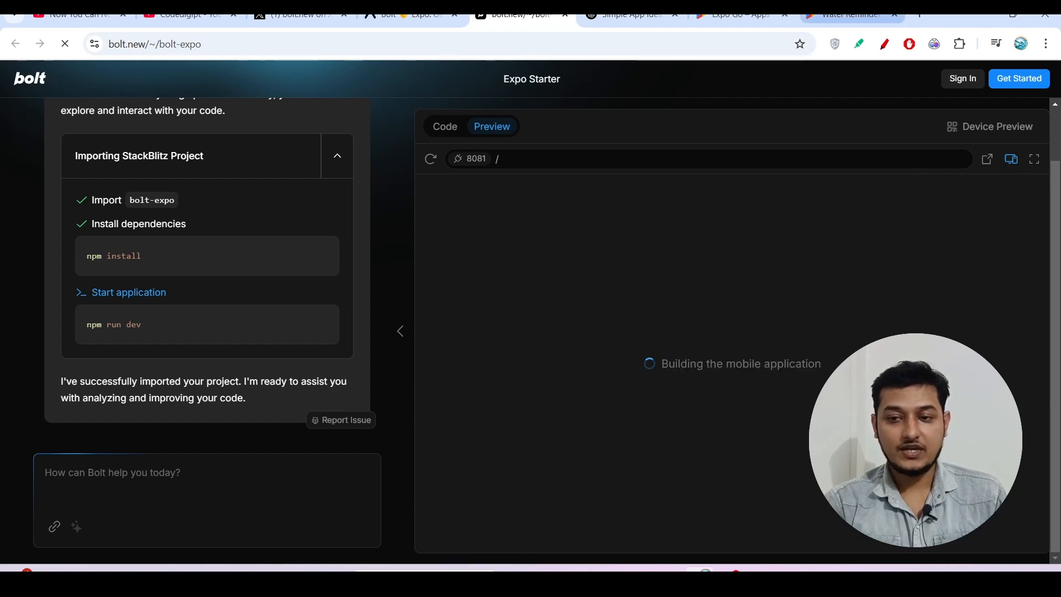
- Copy the Water Reminder description from Google Play and paste it into Bolt's prompt box
click(842, 14)
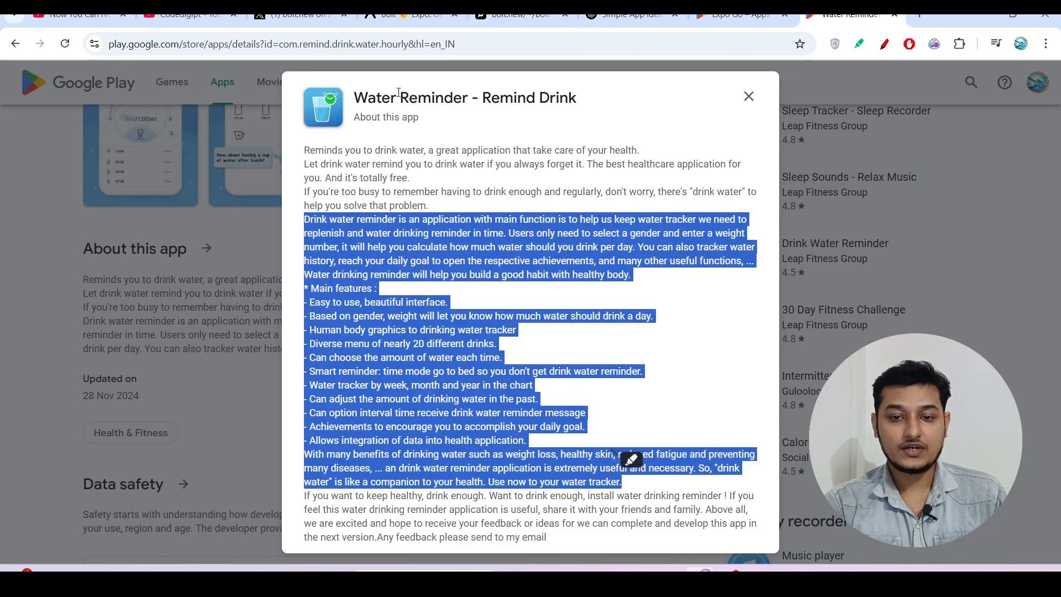
click(520, 14)
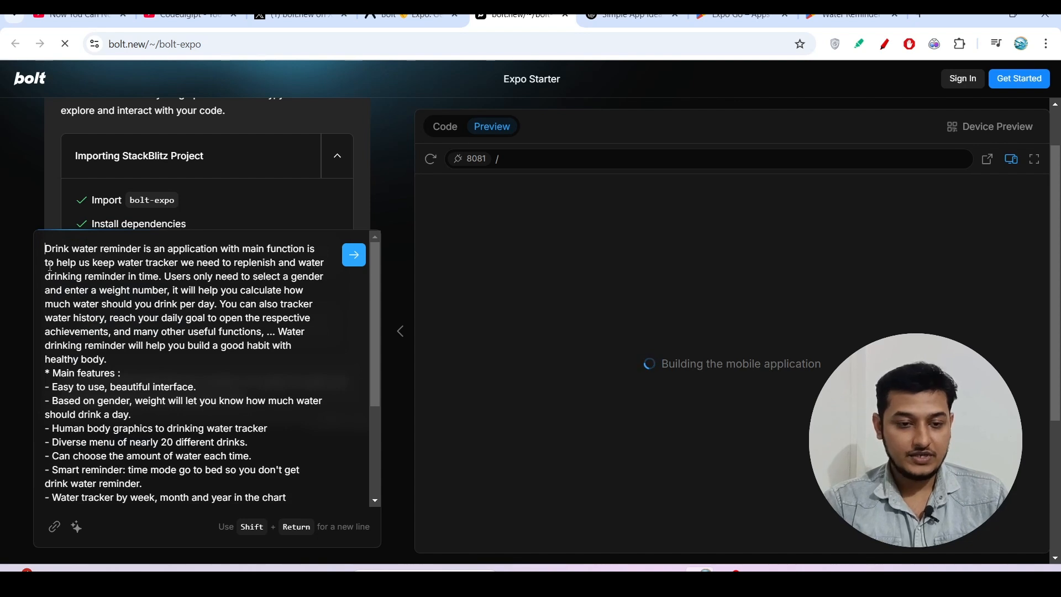
- Prefix the pasted description with 'Build a mobile app on' and submit the request
text(Bui)
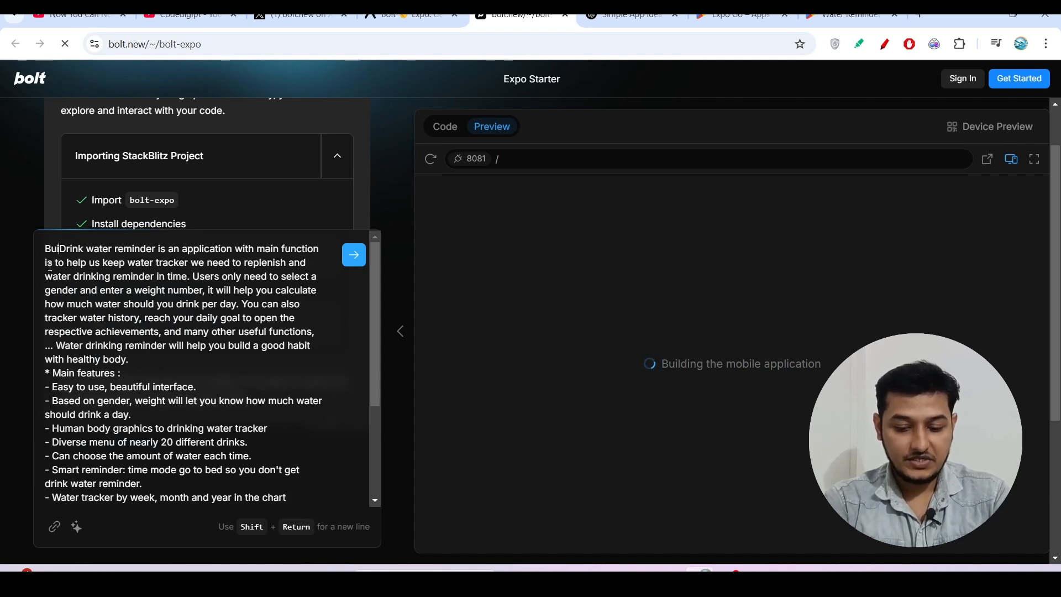
text(Build a mobile)
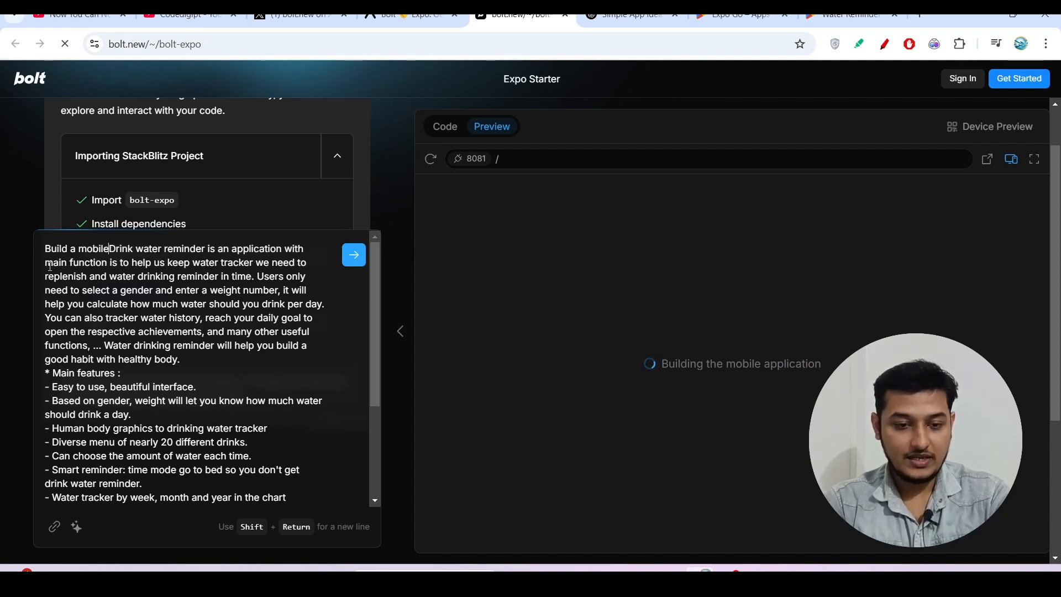
text(app)
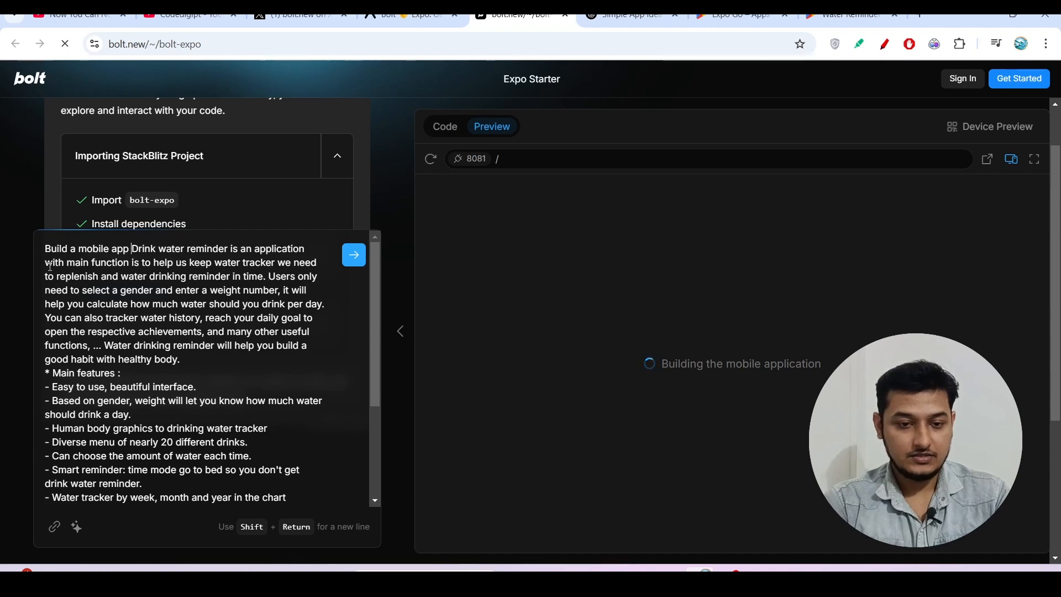
text(on)
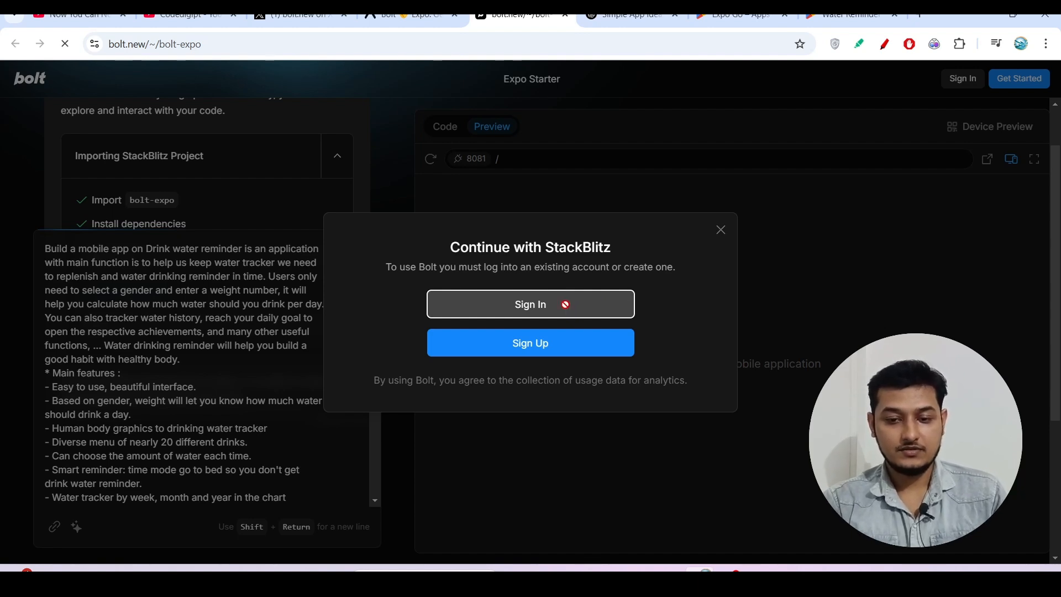
- Sign in to StackBlitz with GitHub so the water reminder request starts building
click(529, 304)
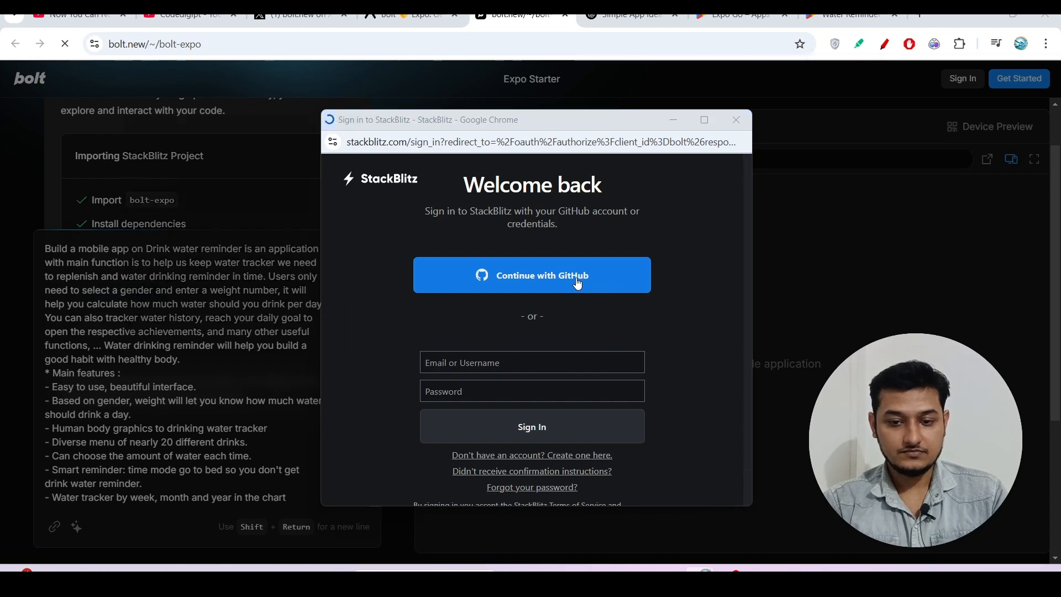
click(532, 275)
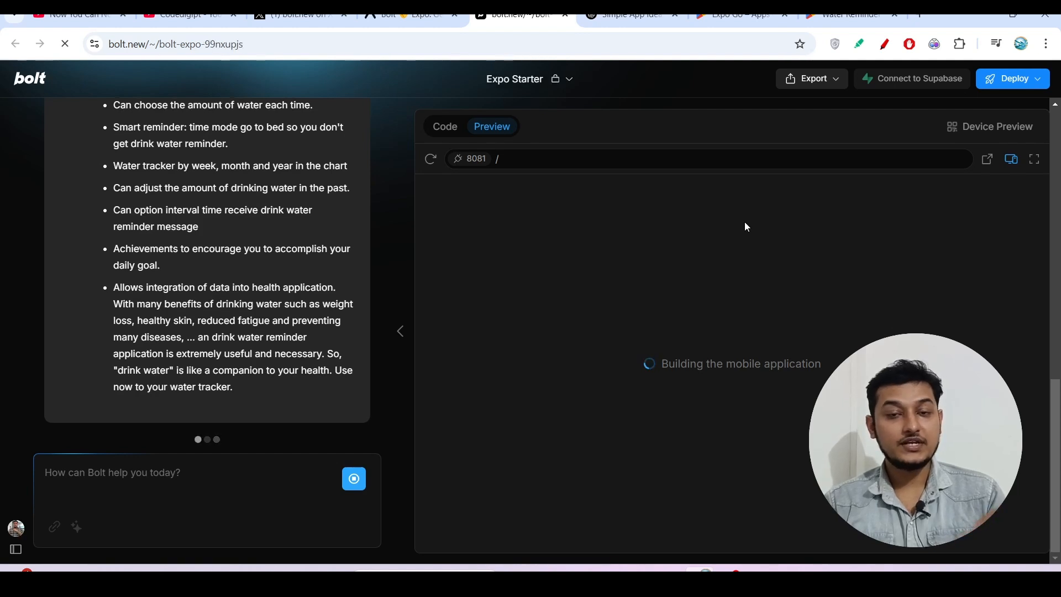
scroll(down, 3)
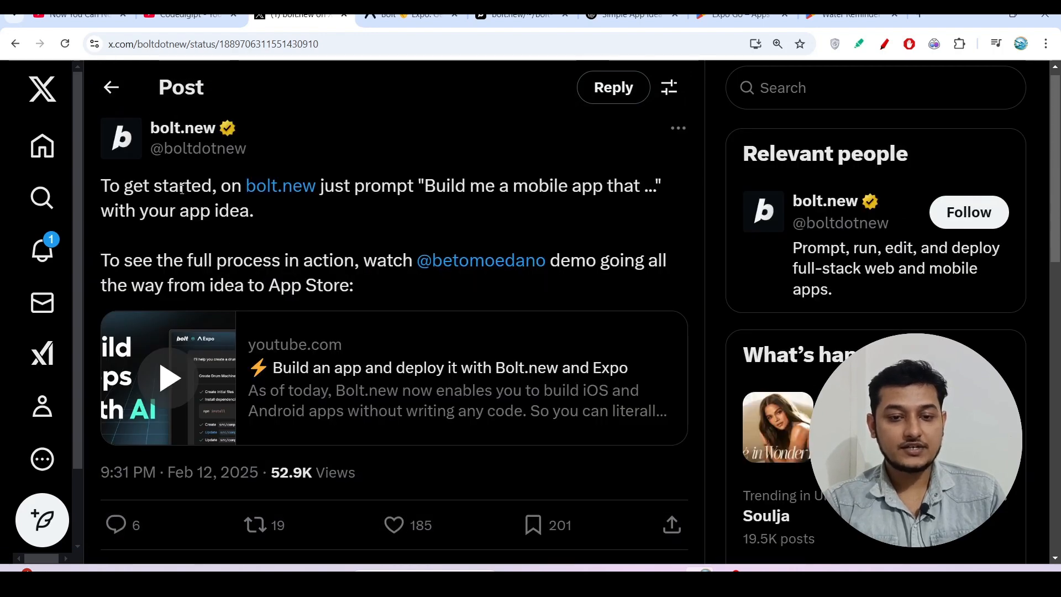
- Highlight 'Build me a mobile app that' in the bolt.new tweet and return to Bolt
drag(179, 186, 487, 185)
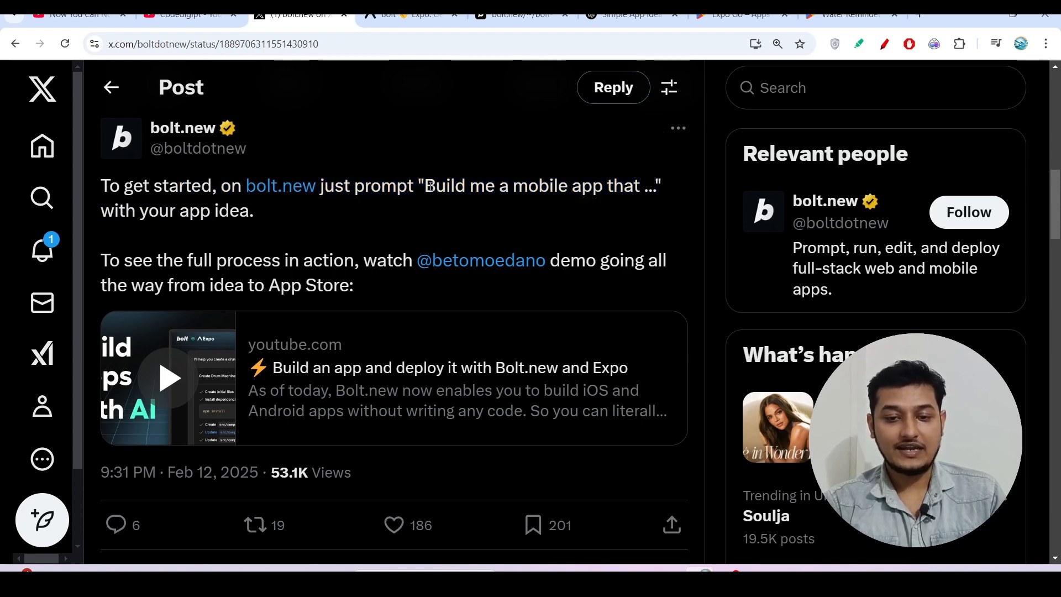
drag(424, 186, 655, 186)
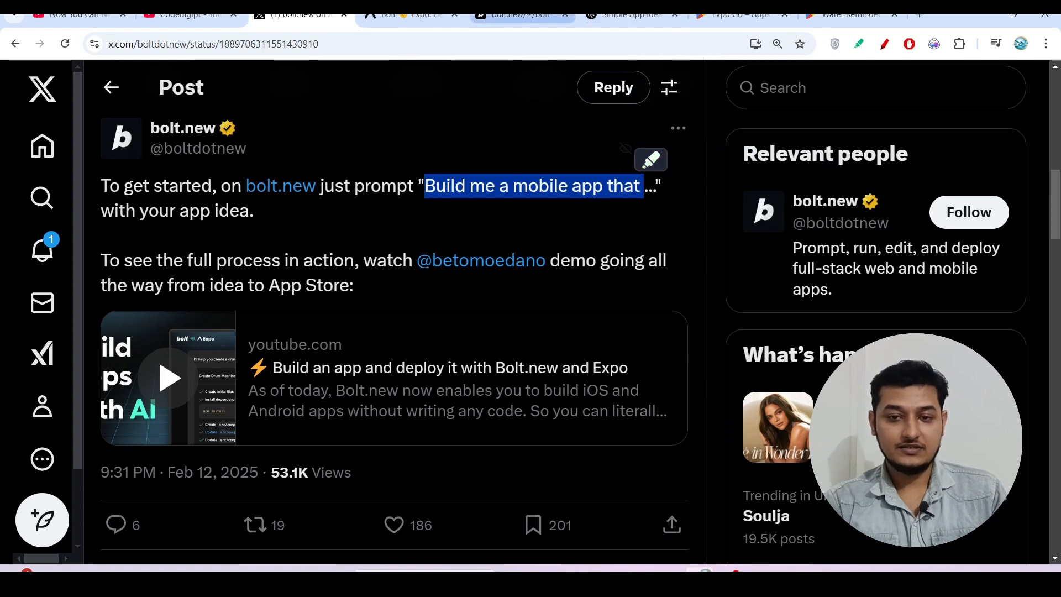
click(521, 14)
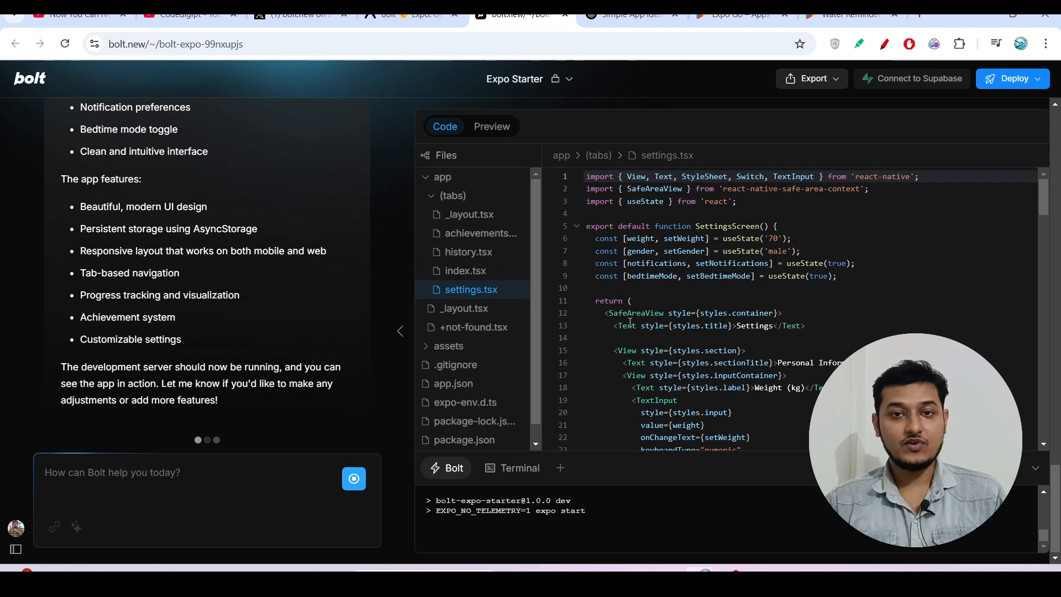
- Show the live preview of the water-reminder app while it is still building
click(491, 126)
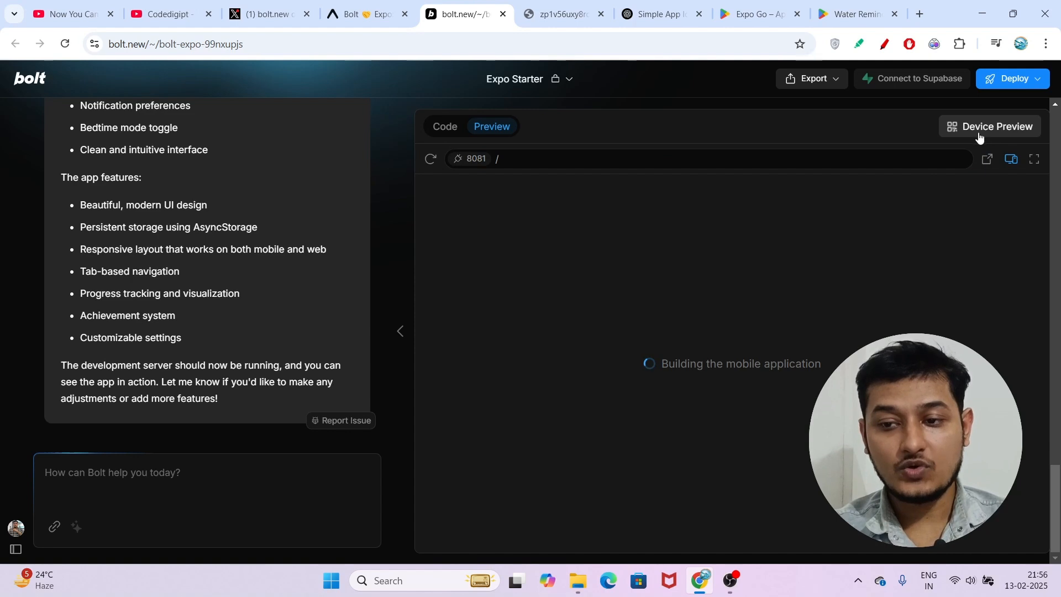
click(996, 126)
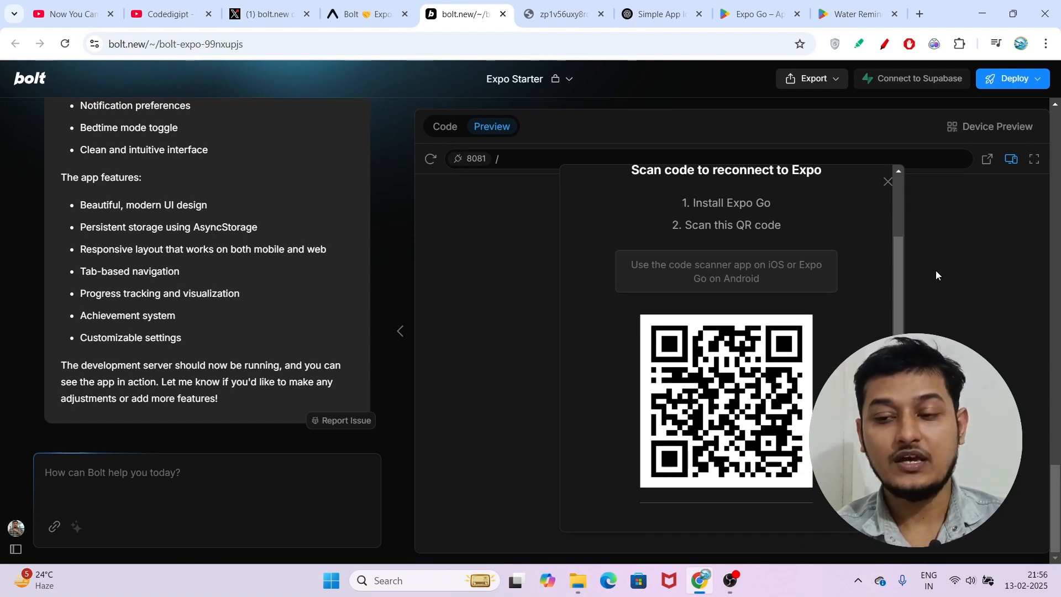
mouse_move(963, 276)
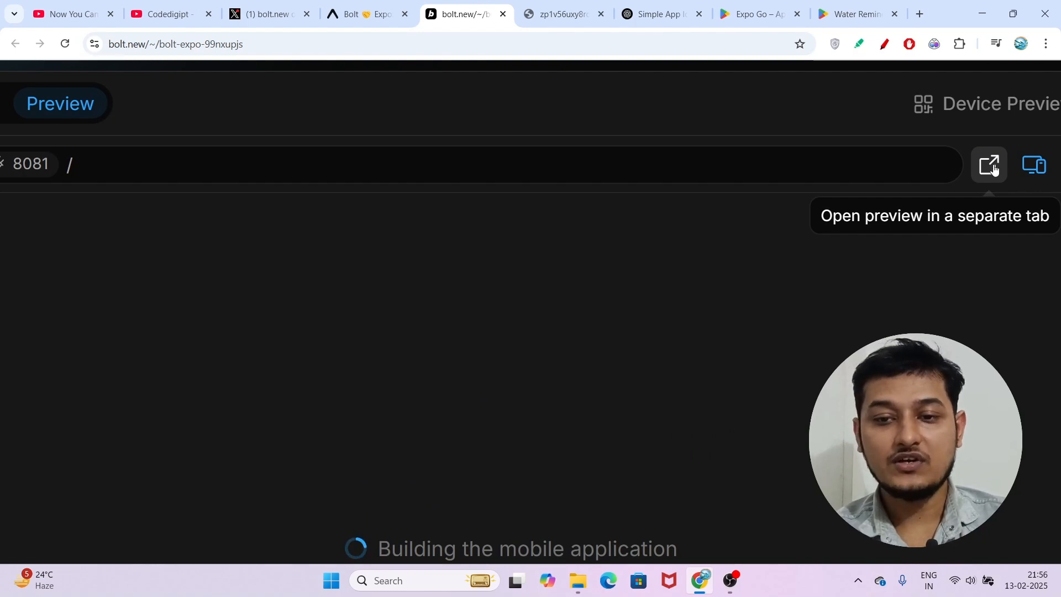
- Run the Water Tracker app in its own browser tab showing 0% of the 2000ml goal
click(988, 165)
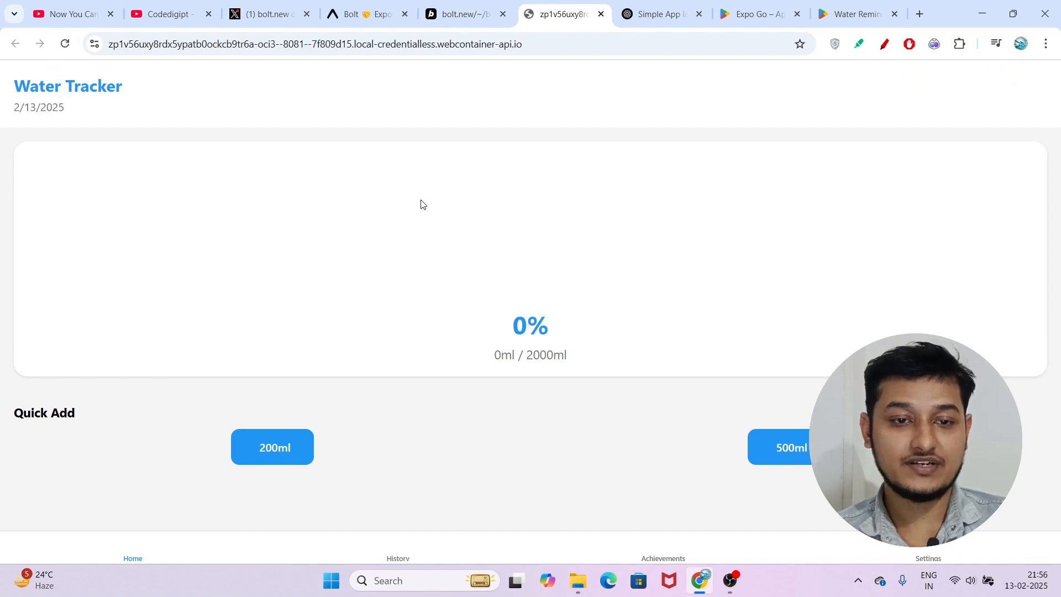
mouse_move(79, 138)
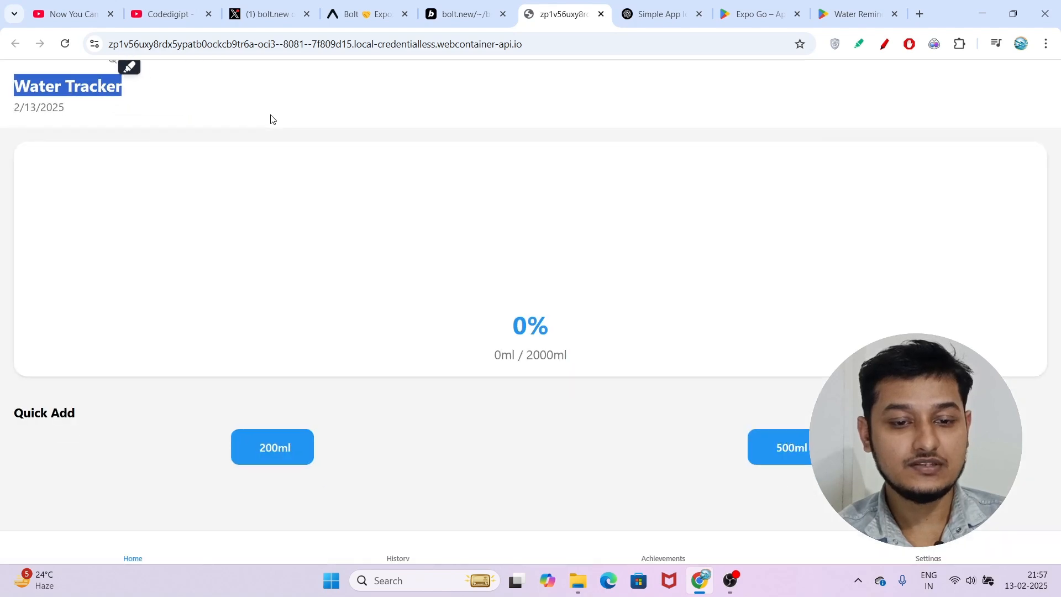
mouse_move(268, 486)
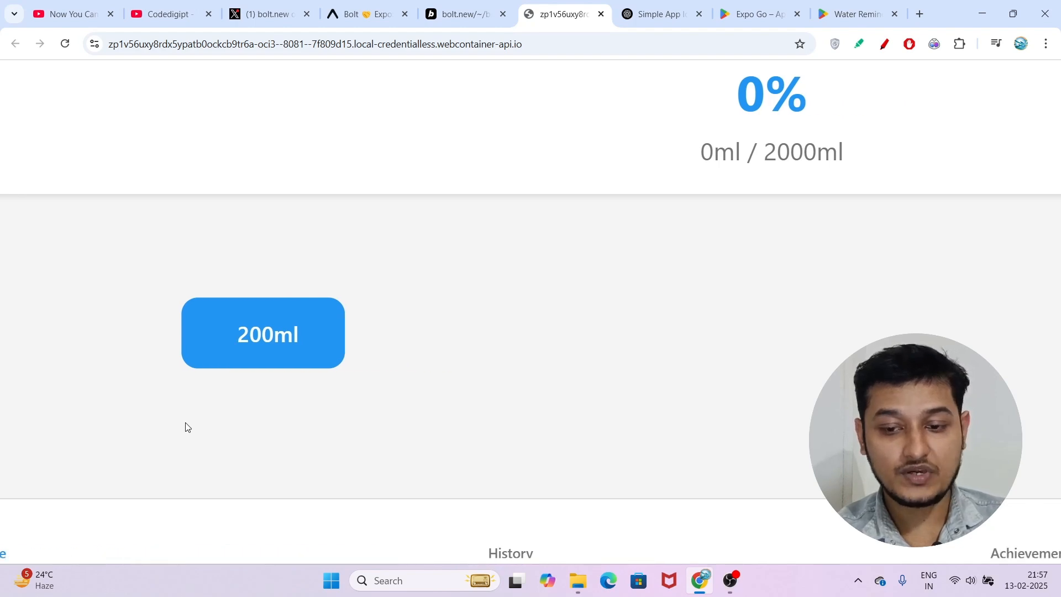
scroll(right, 3)
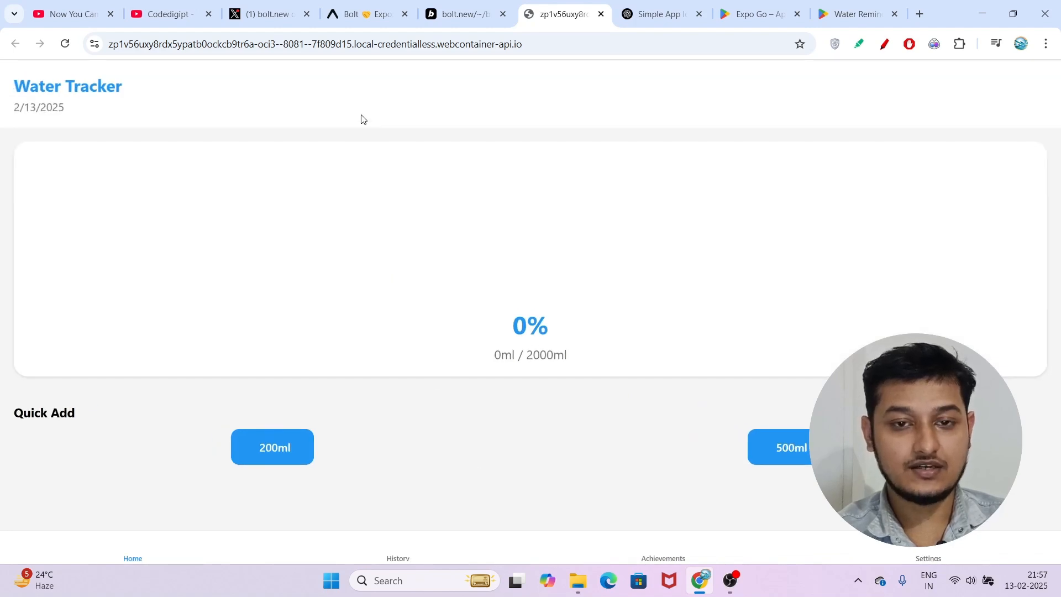
mouse_move(418, 154)
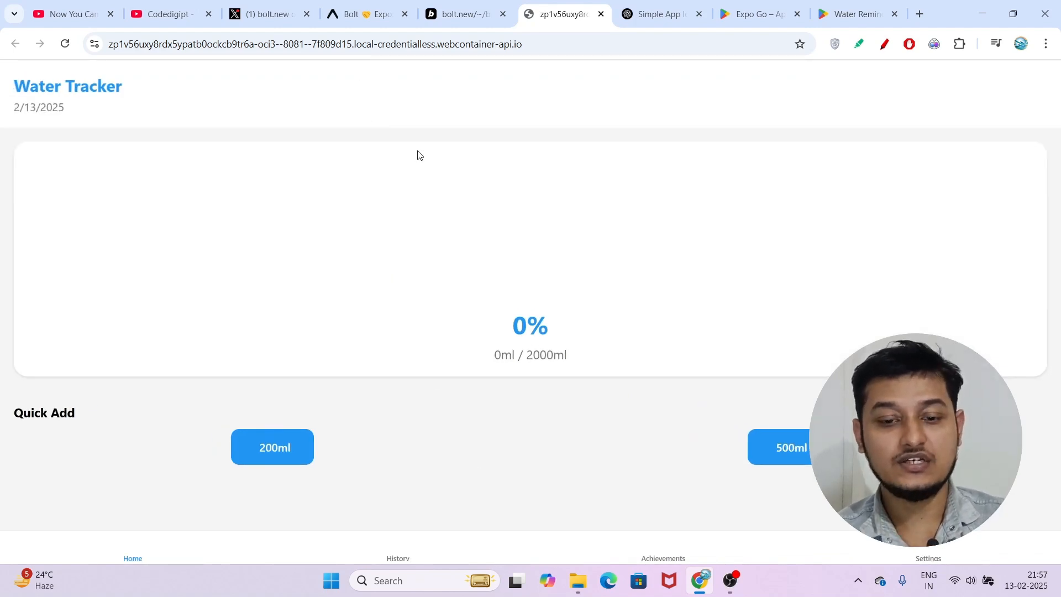
mouse_move(661, 215)
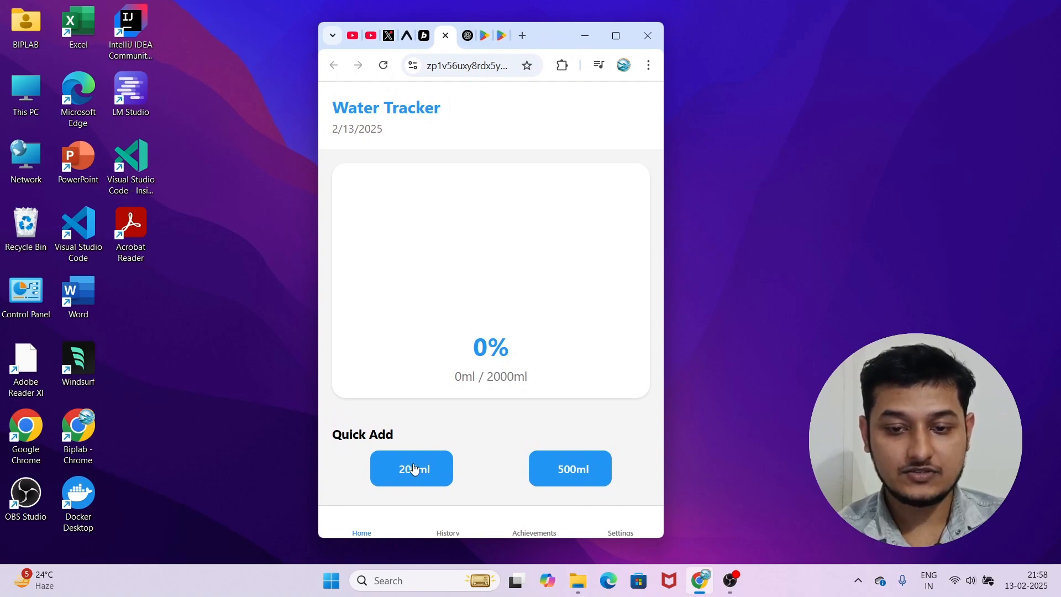
mouse_move(570, 469)
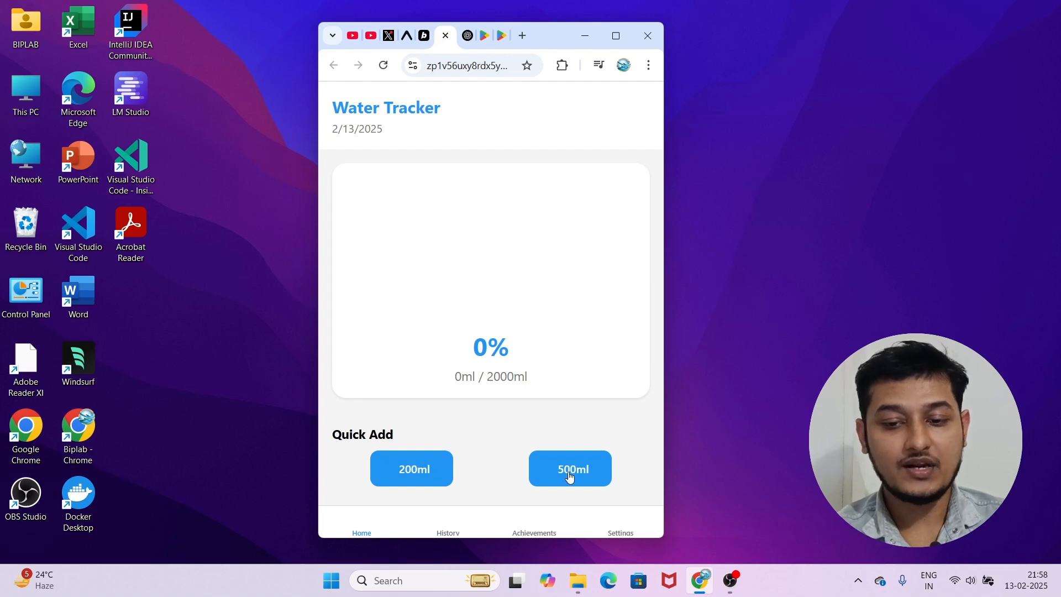
mouse_move(411, 469)
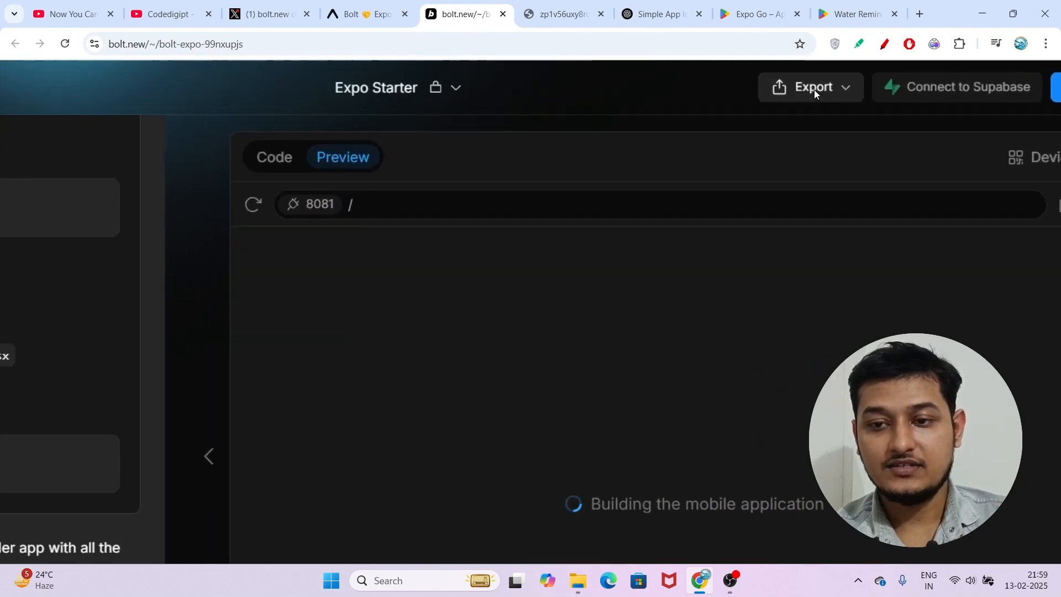
- View the Export choices (Download, Open in StackBlitz), then go to the YouTube channel page
click(811, 88)
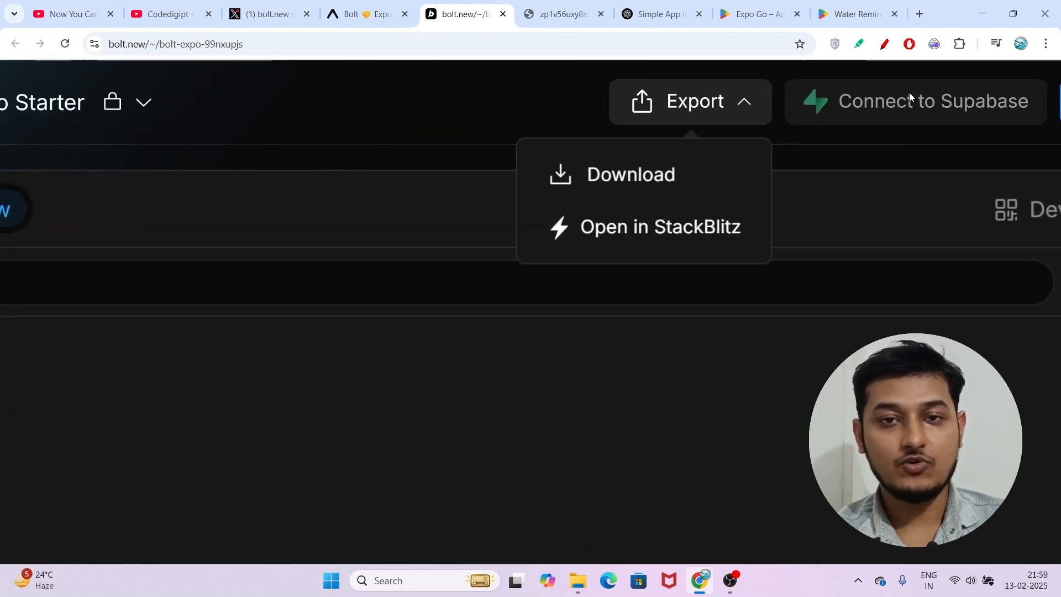
mouse_move(931, 100)
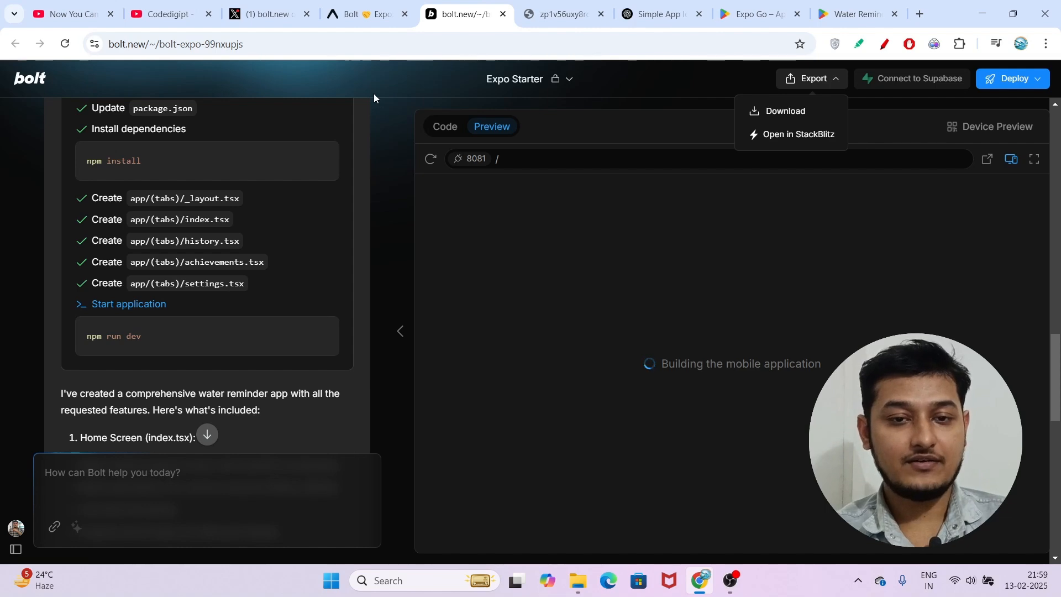
click(171, 13)
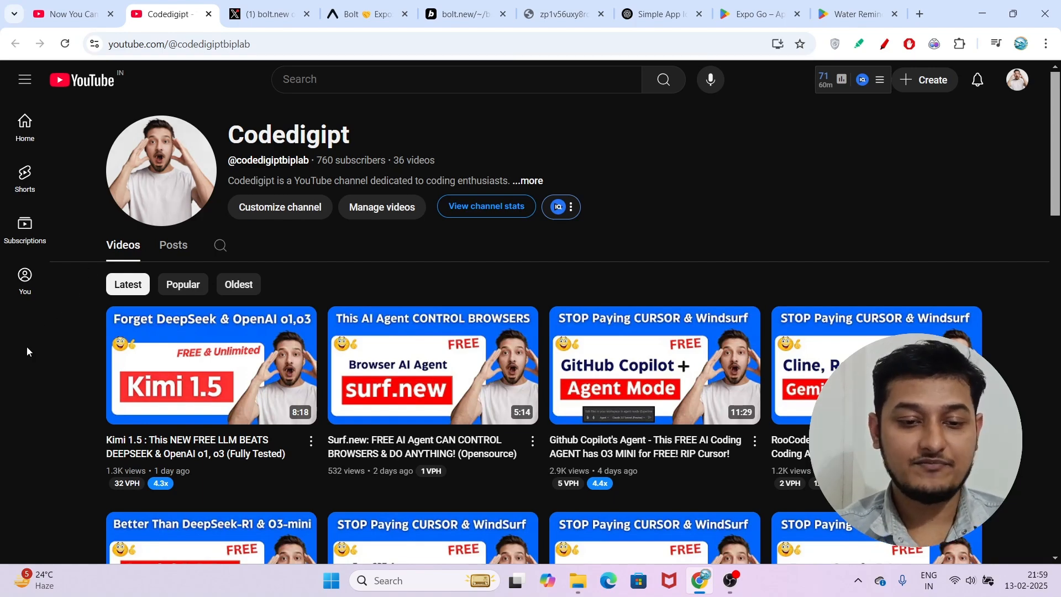
scroll(down, 3)
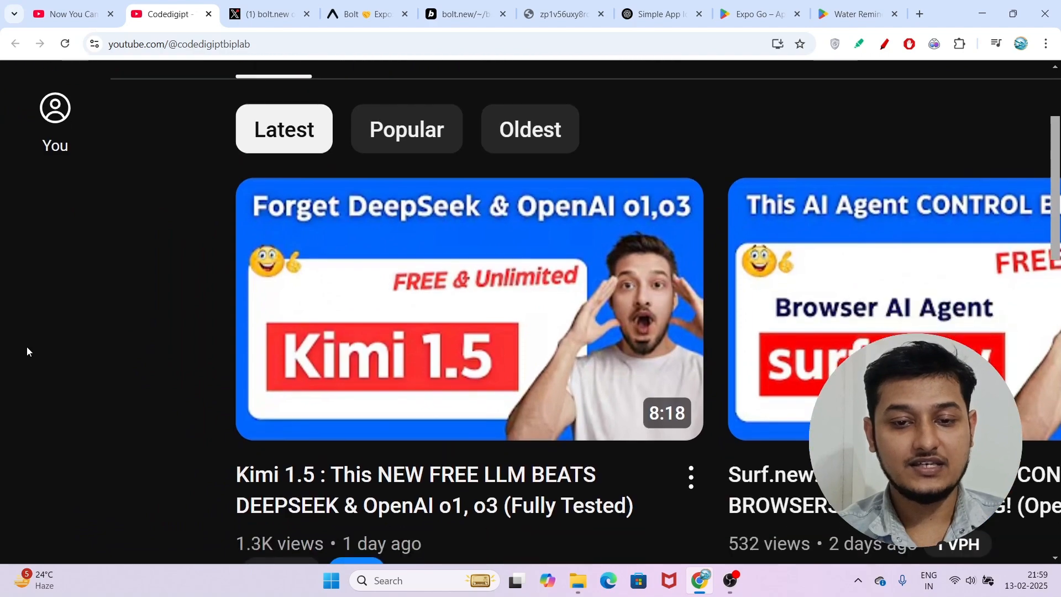
scroll(up, 3)
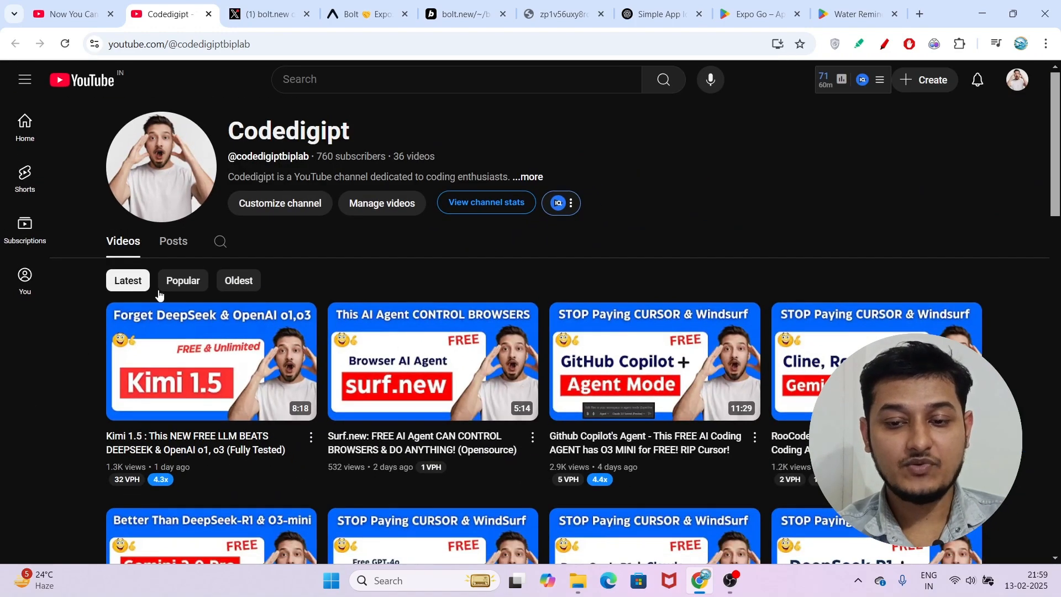
mouse_move(319, 207)
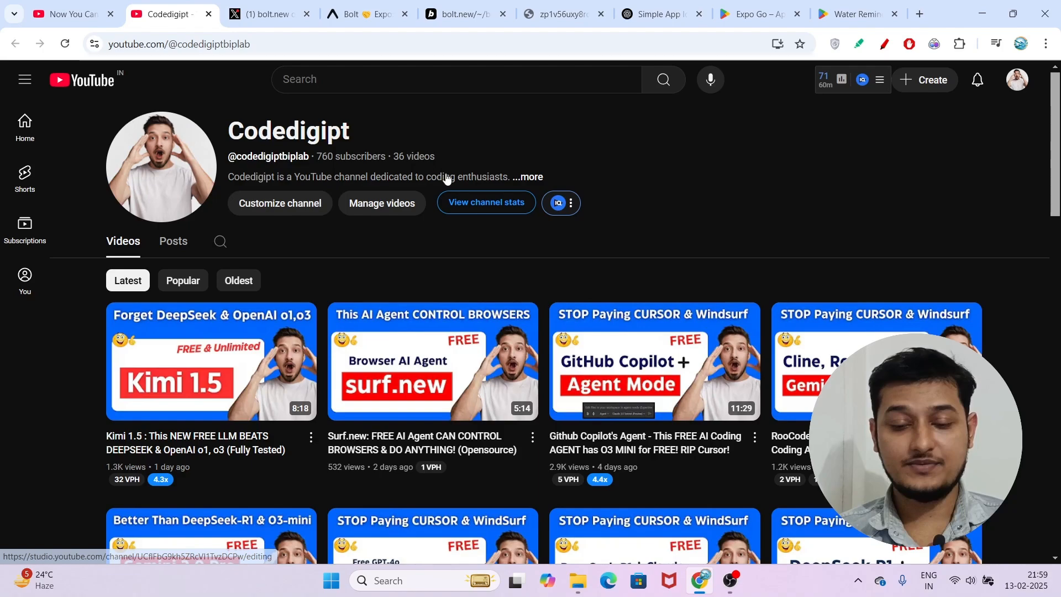
scroll(down, 3)
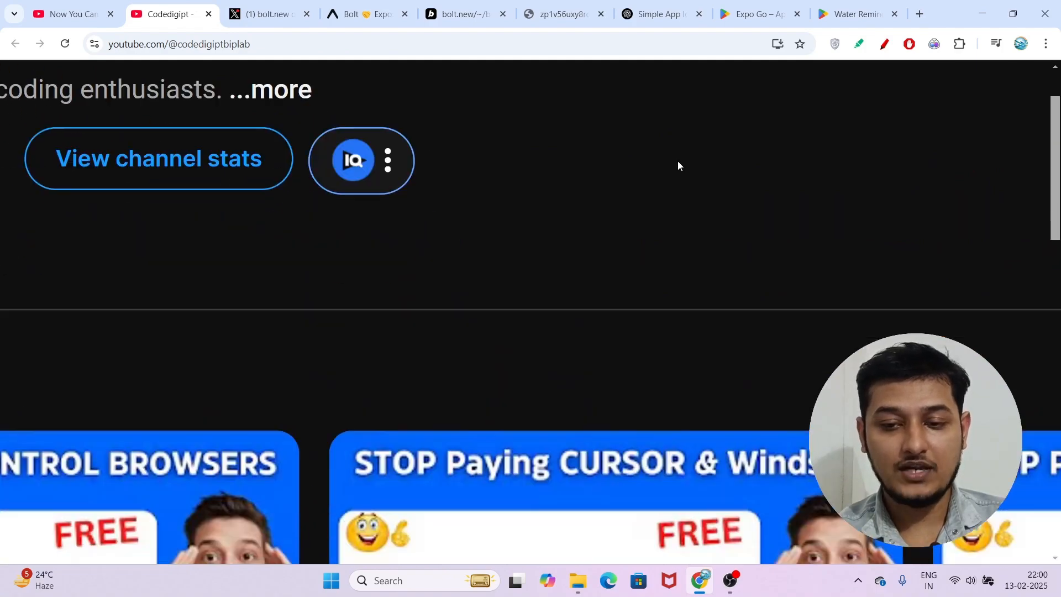
scroll(down, 3)
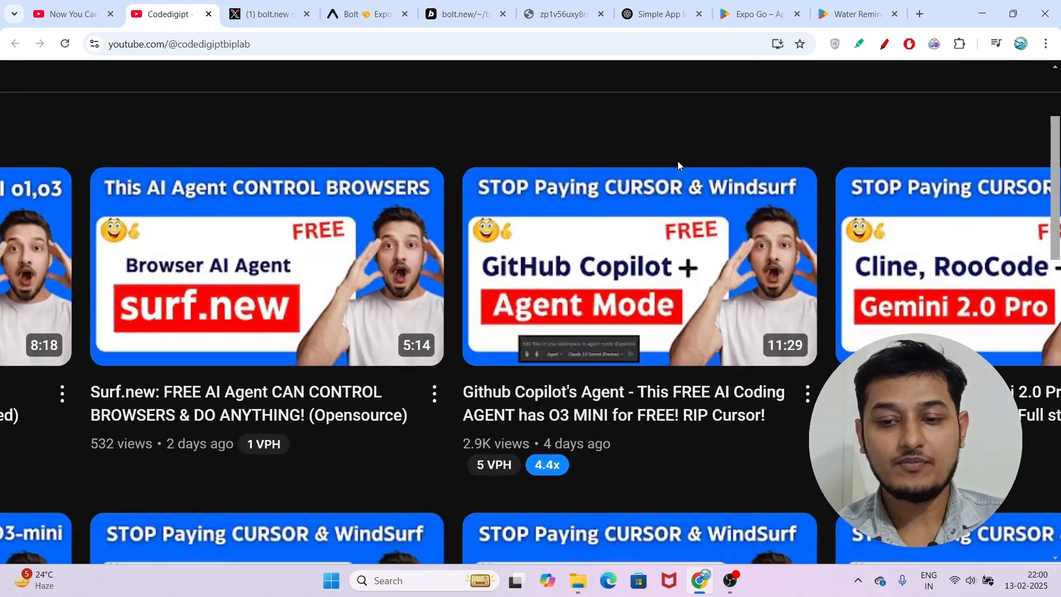